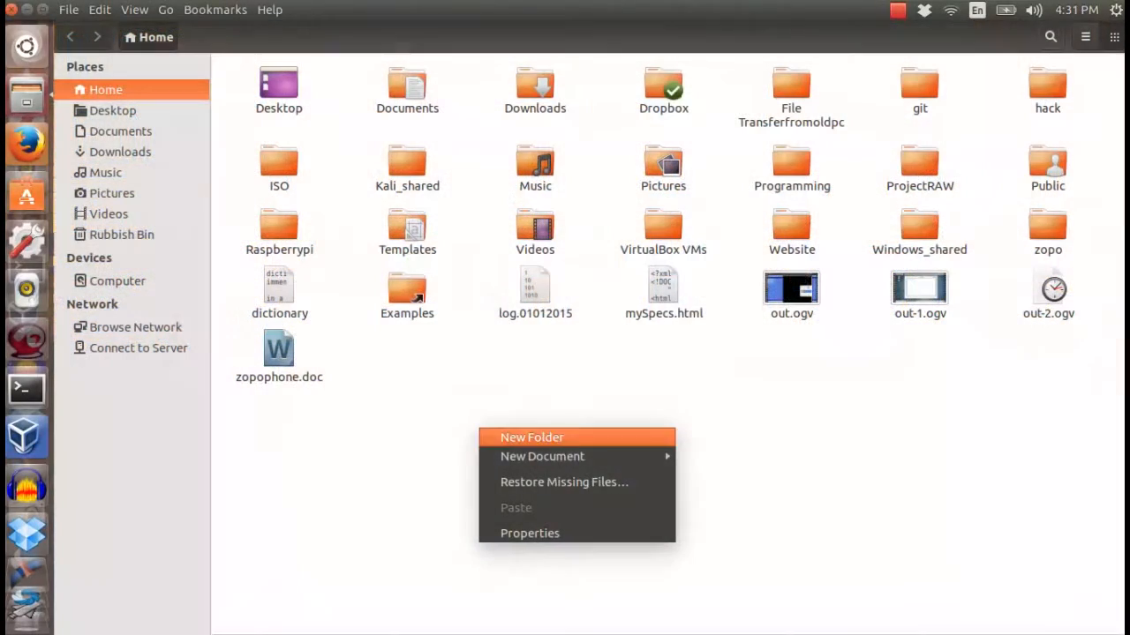
Step: Add a new Home folder and name it CentOS_shared
{"action": "left_click", "coordinate": [531, 437]}
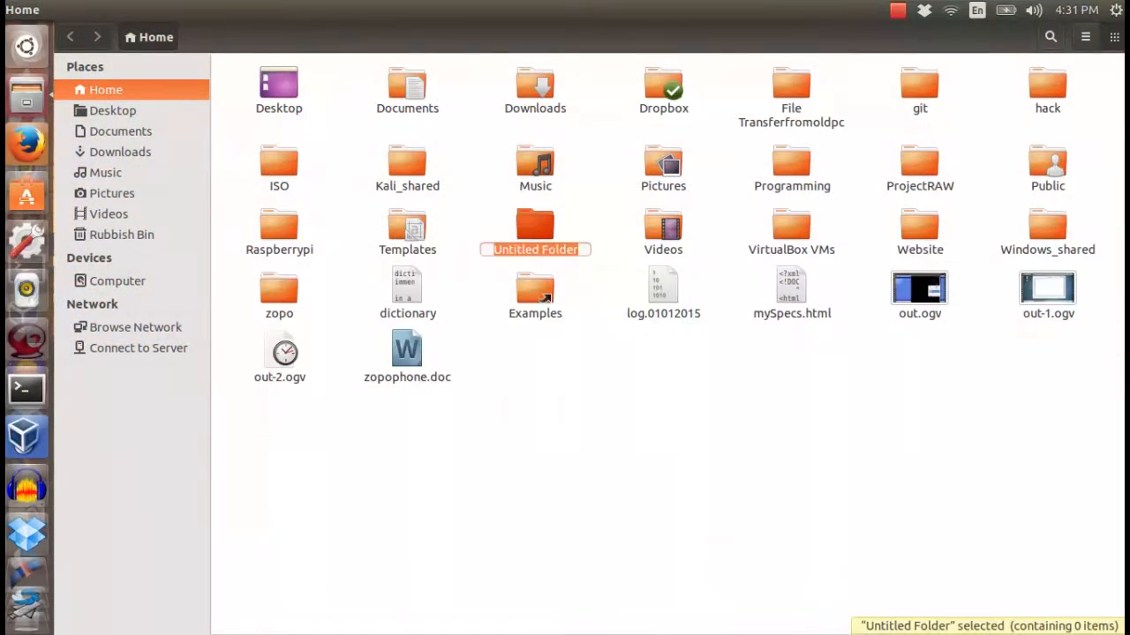
{"action": "type", "text": "Cen"}
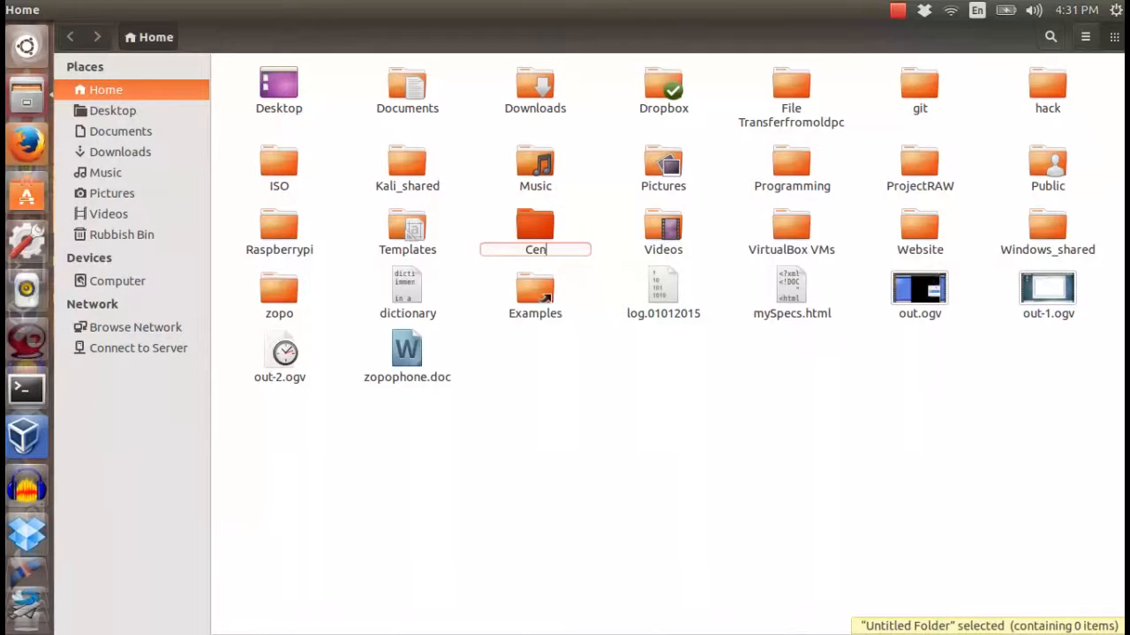
{"action": "type", "text": "tOS"}
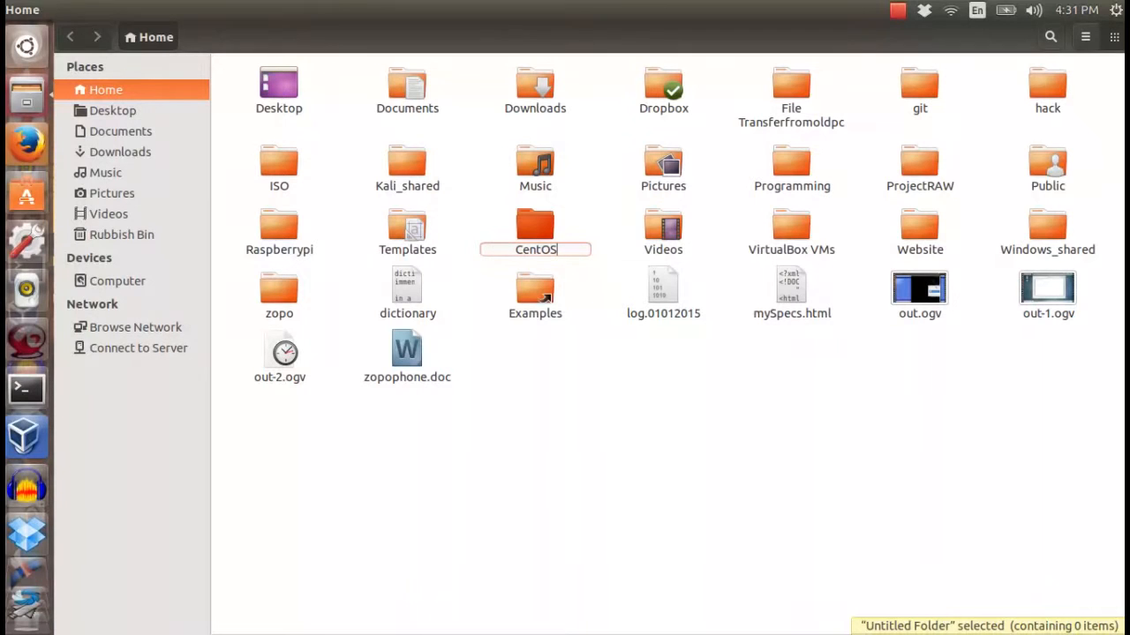
{"action": "type", "text": "_share"}
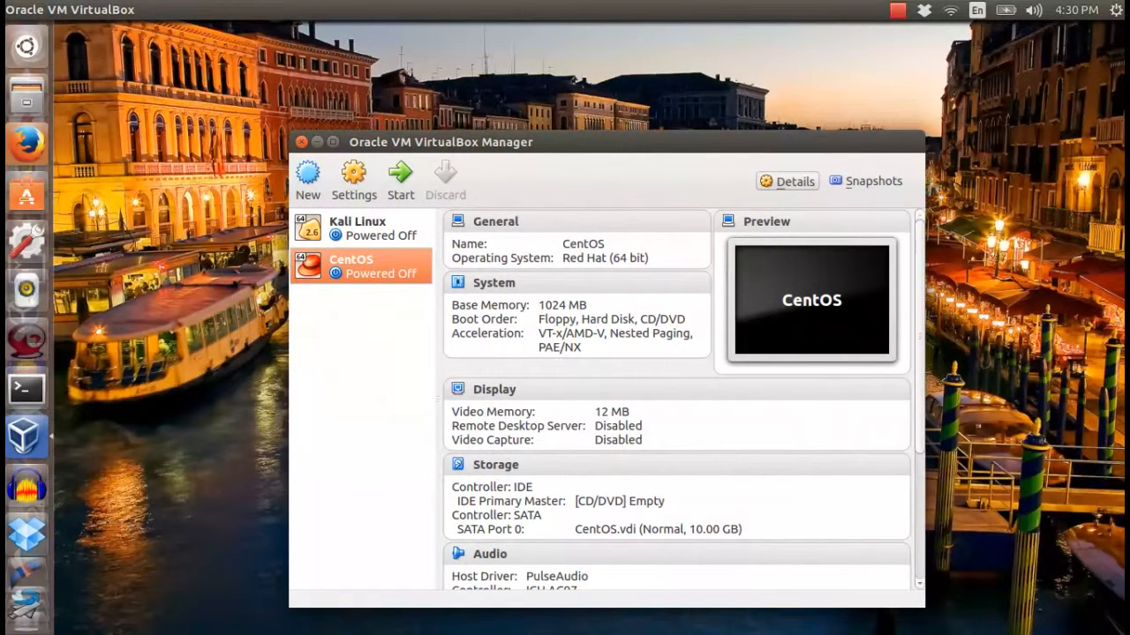
{"action": "mouse_move", "coordinate": [353, 180]}
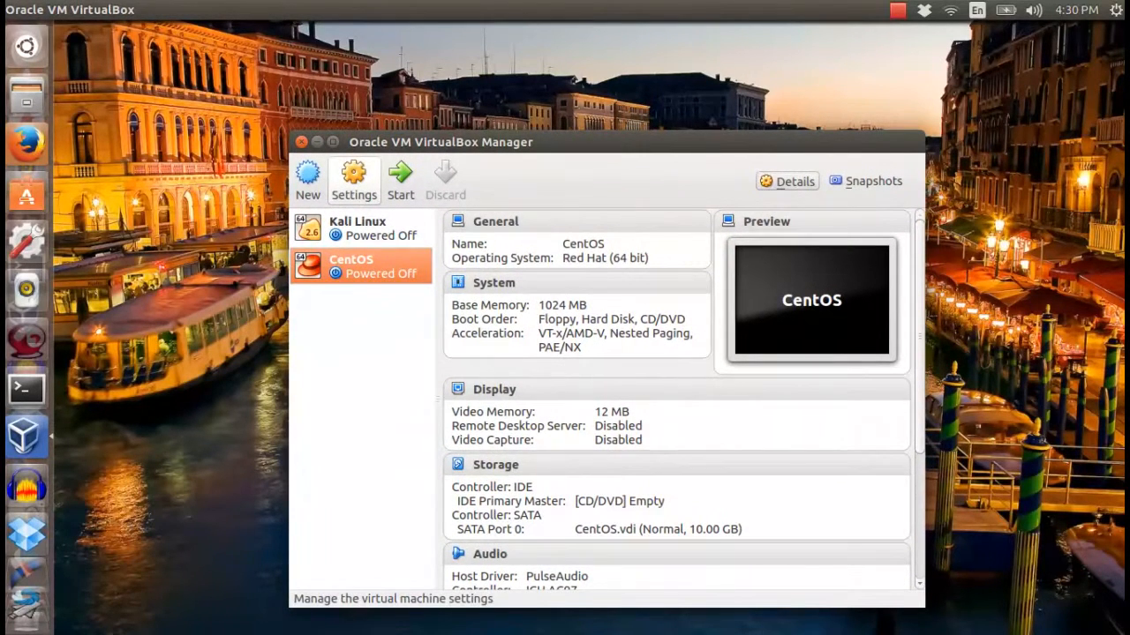
Step: In CentOS settings, share the host's CentOS_shared folder via Shared Folders > Add Share > Other
{"action": "left_click", "coordinate": [353, 180]}
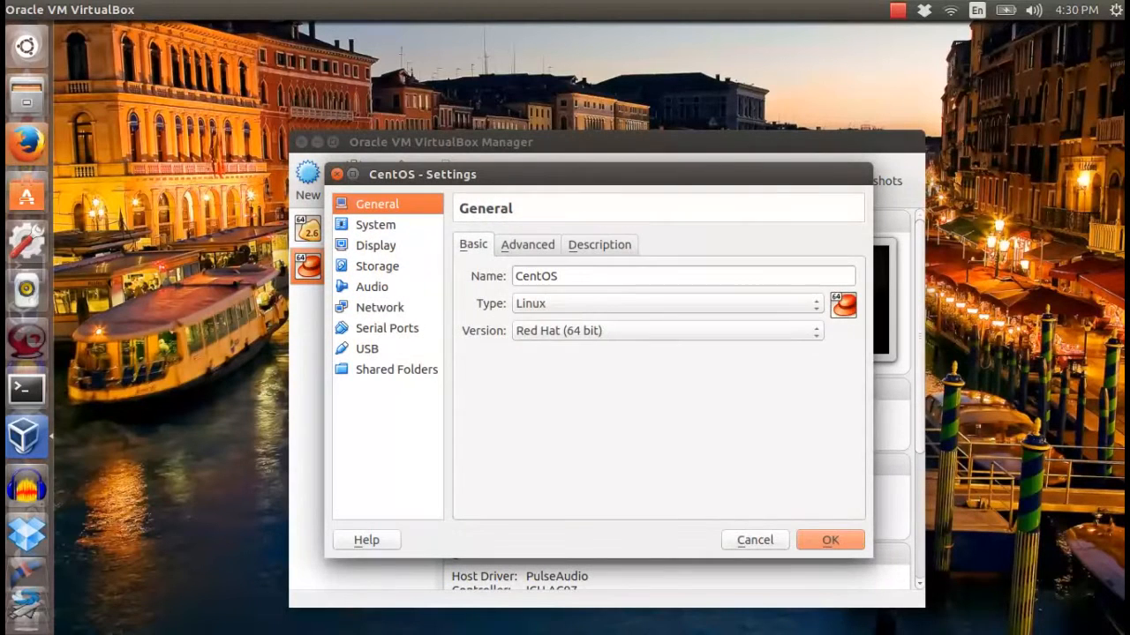
{"action": "left_click", "coordinate": [853, 262]}
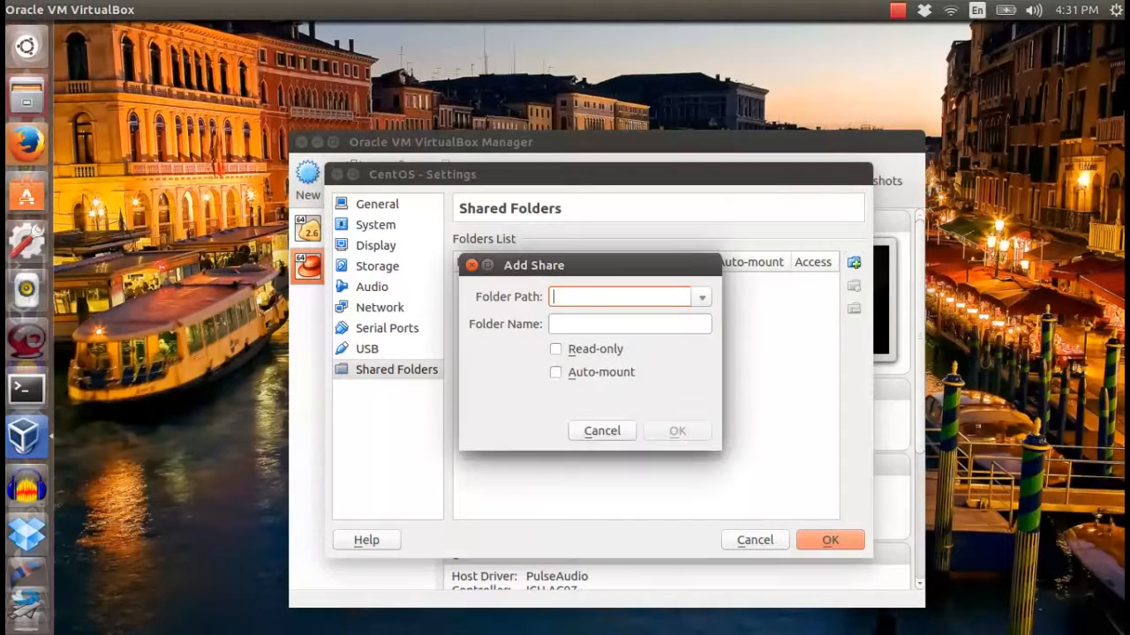
{"action": "left_click", "coordinate": [701, 297]}
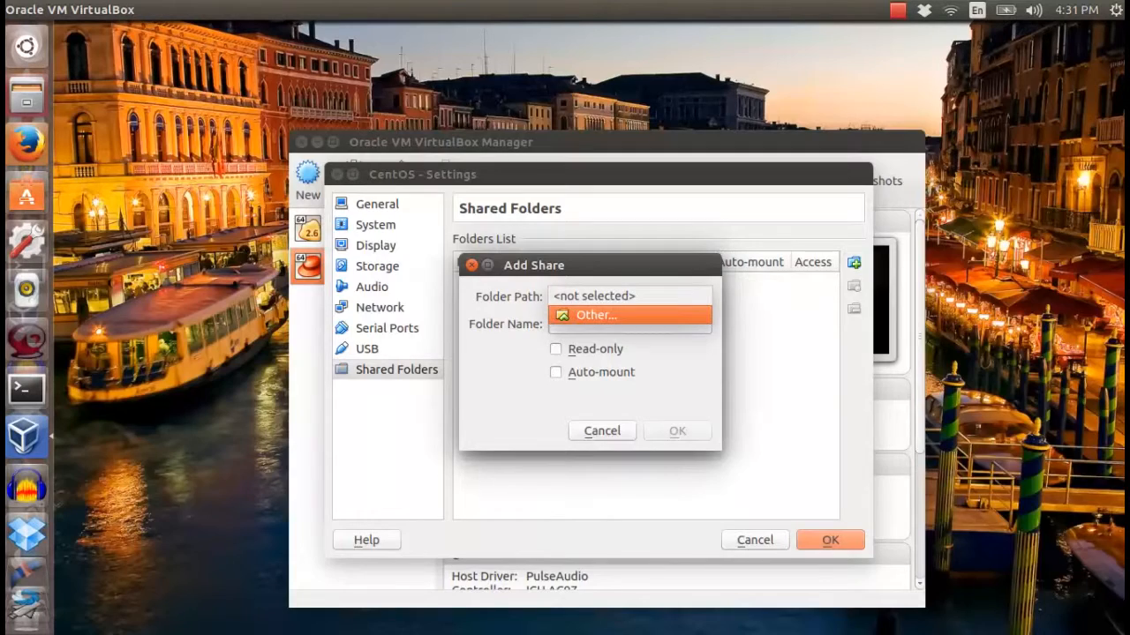
{"action": "left_click", "coordinate": [595, 314]}
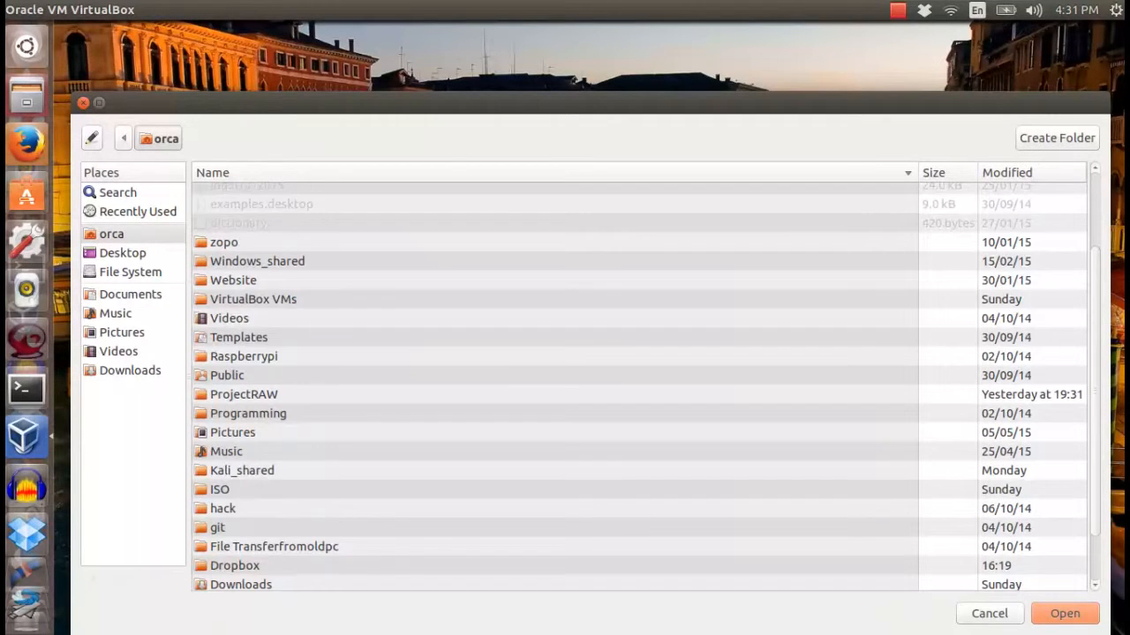
{"action": "scroll", "scroll_direction": "down", "scroll_amount": 3}
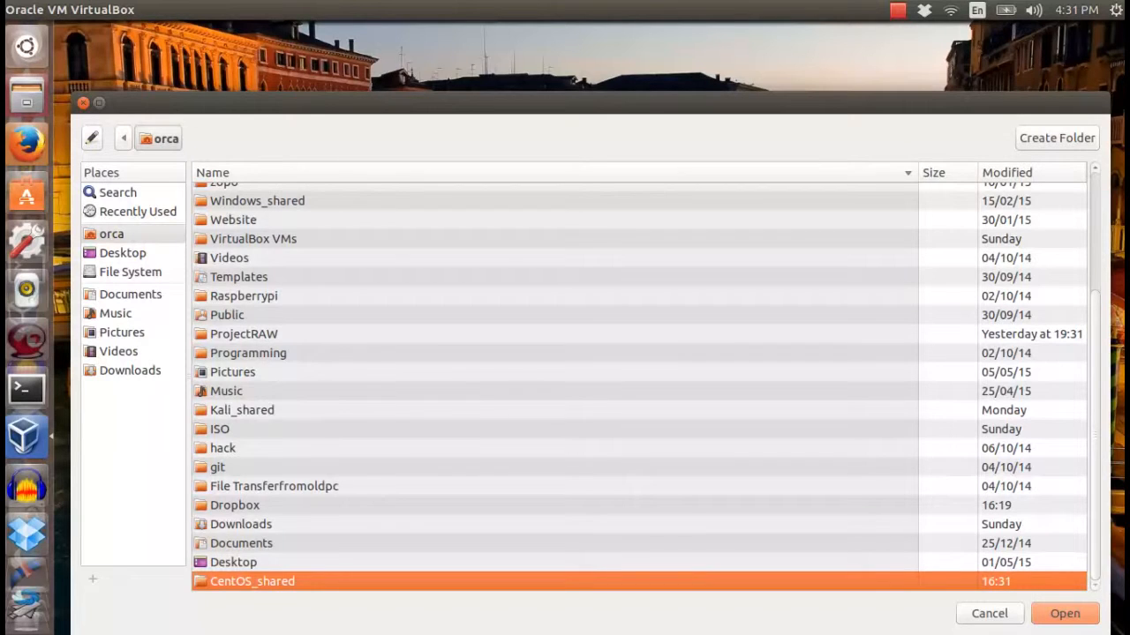
{"action": "left_click", "coordinate": [1064, 615]}
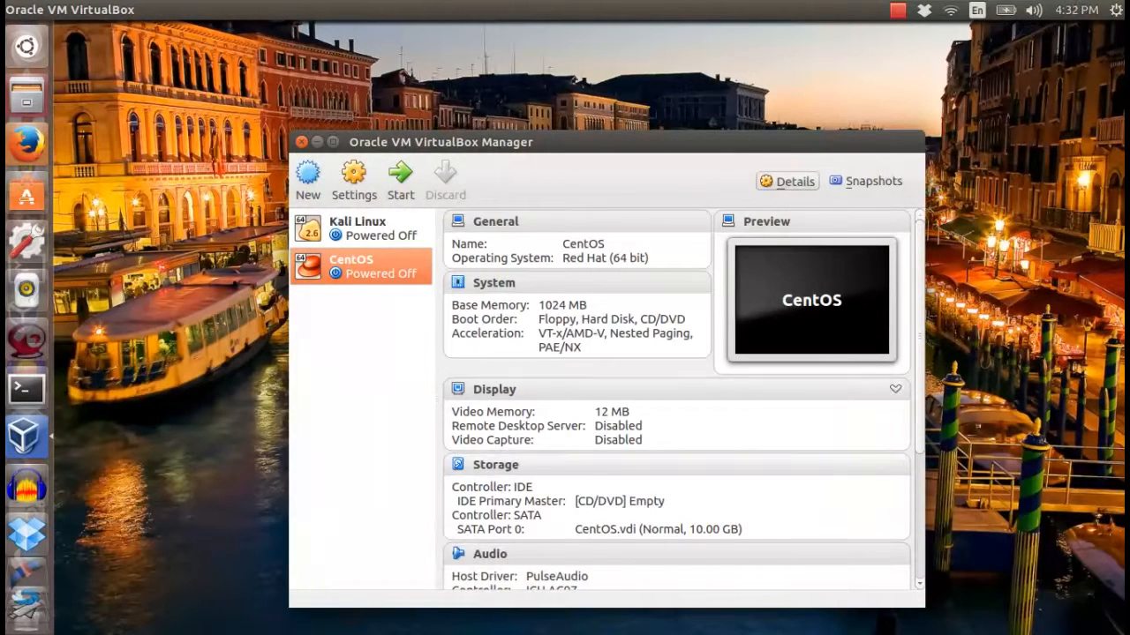
{"action": "mouse_move", "coordinate": [399, 173]}
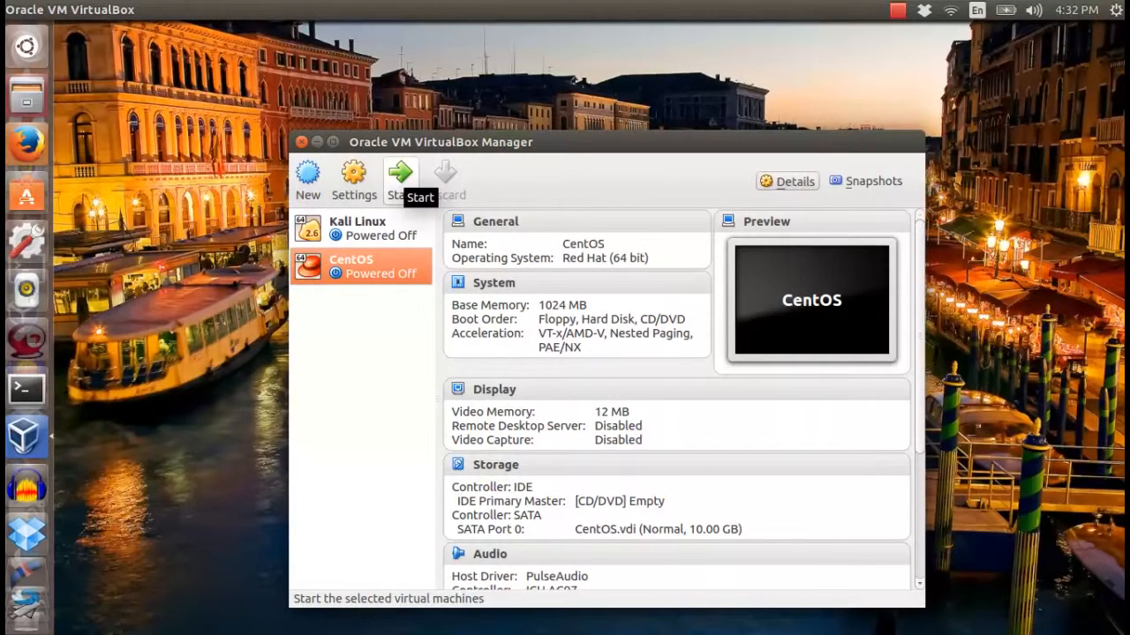
Step: Start the CentOS virtual machine from VirtualBox Manager
{"action": "left_click", "coordinate": [399, 180]}
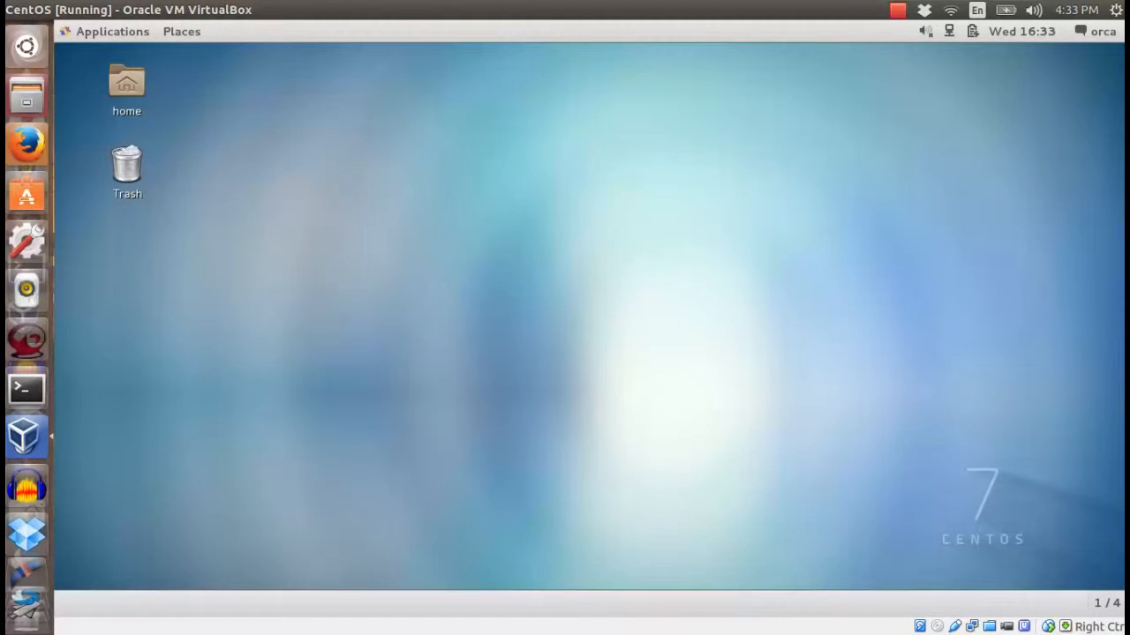
Step: From the guest home folder, browse Computer > media and select sf_CentOS_shared
{"action": "double_click", "coordinate": [127, 85]}
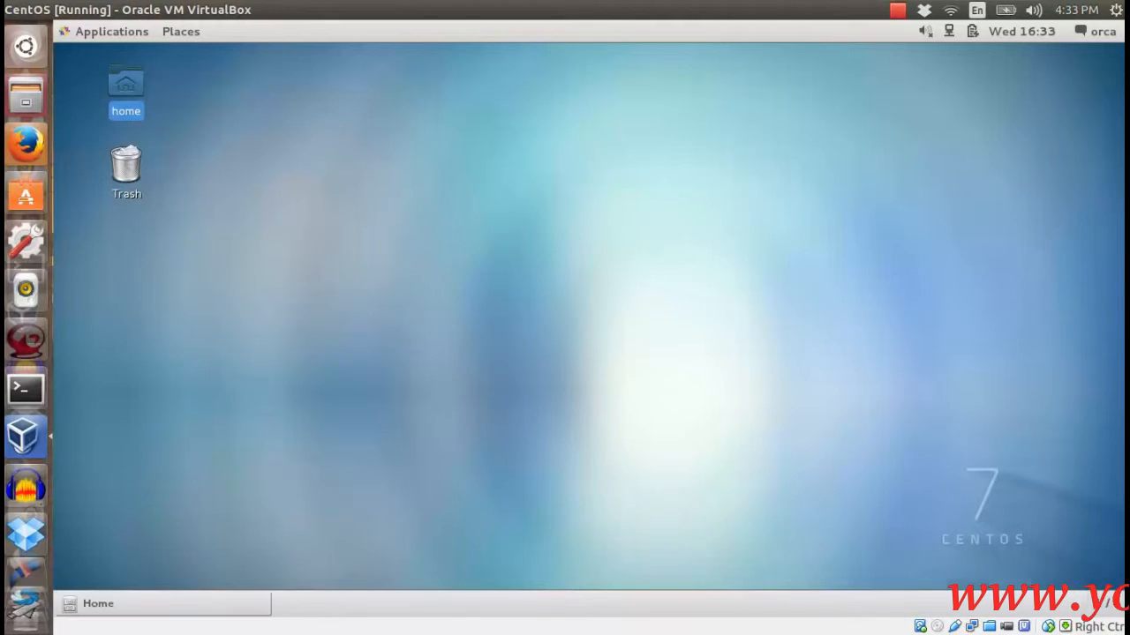
{"action": "double_click", "coordinate": [126, 79]}
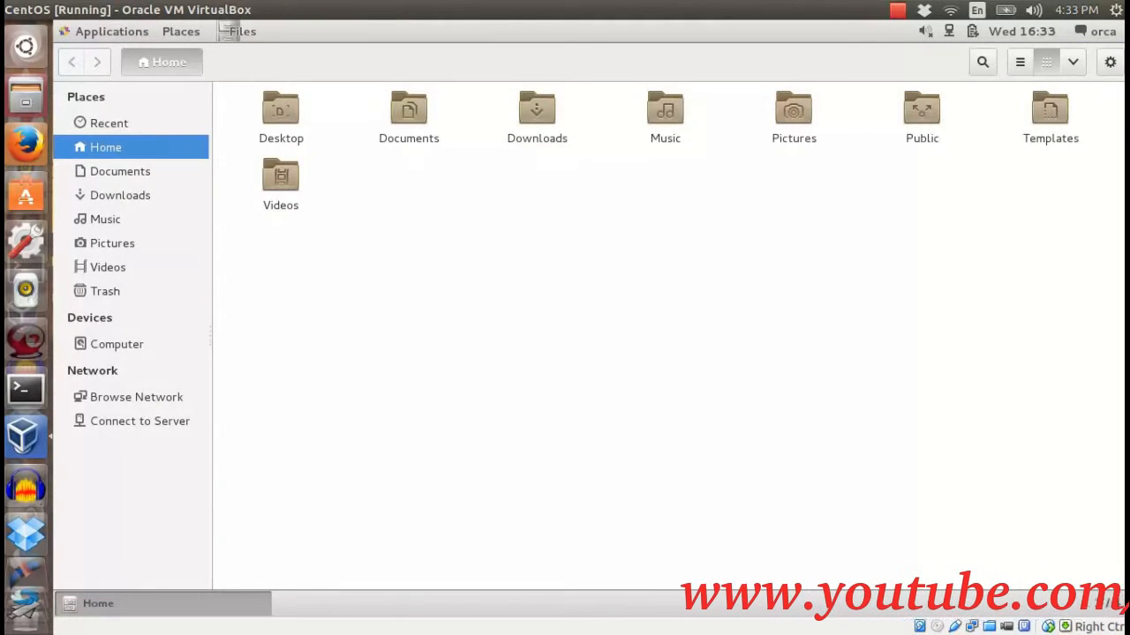
{"action": "left_click", "coordinate": [117, 345]}
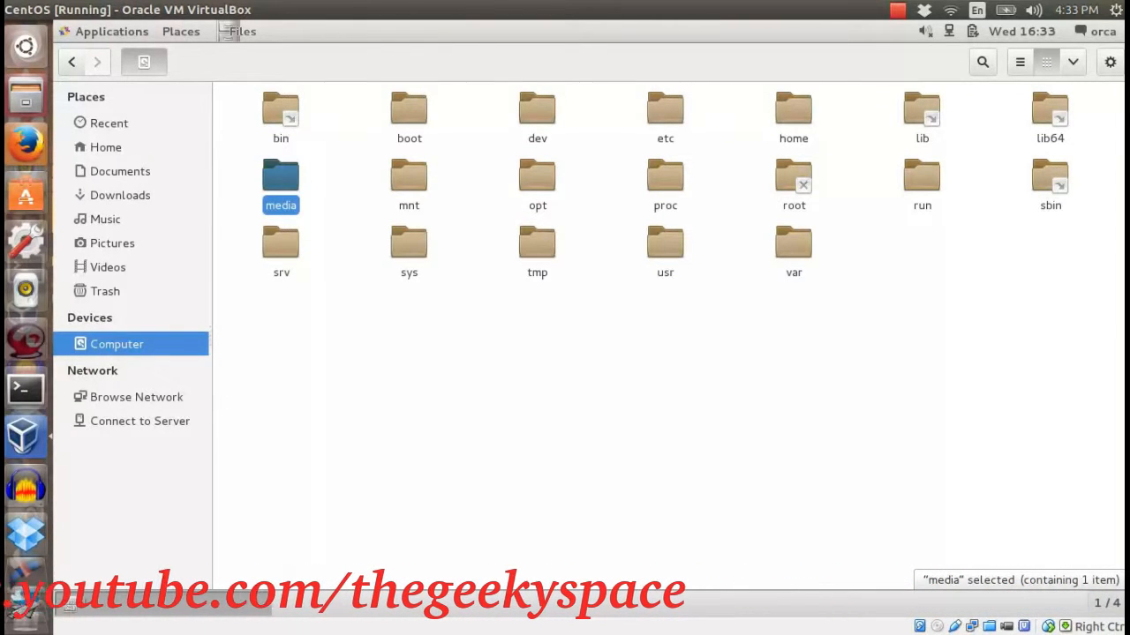
{"action": "double_click", "coordinate": [281, 175]}
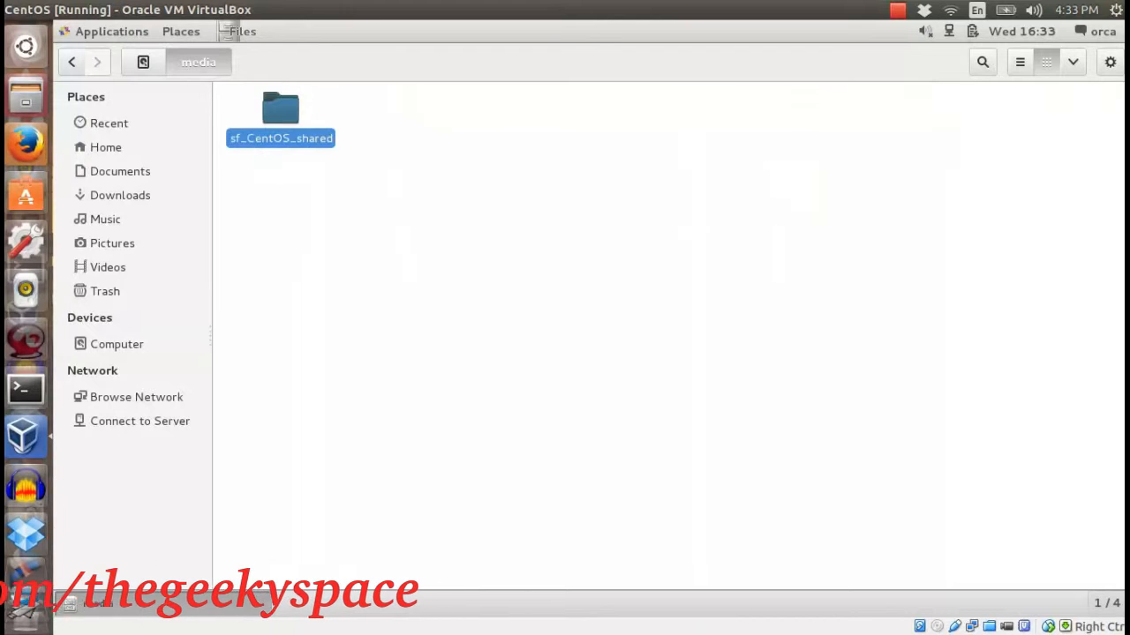
{"action": "left_click", "coordinate": [281, 115]}
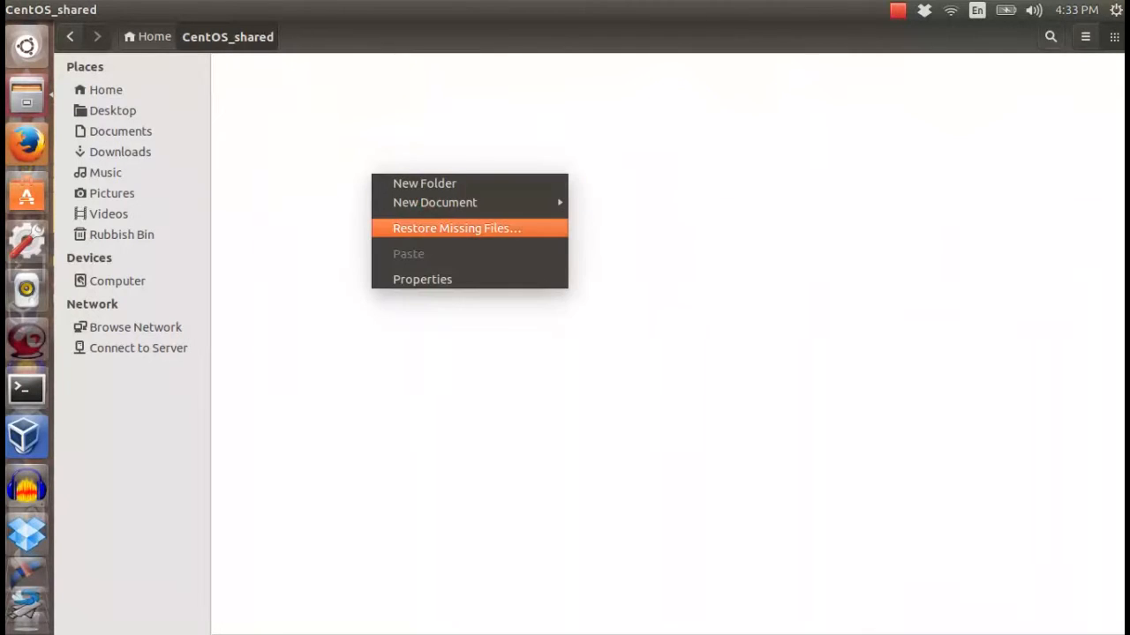
{"action": "mouse_move", "coordinate": [434, 201]}
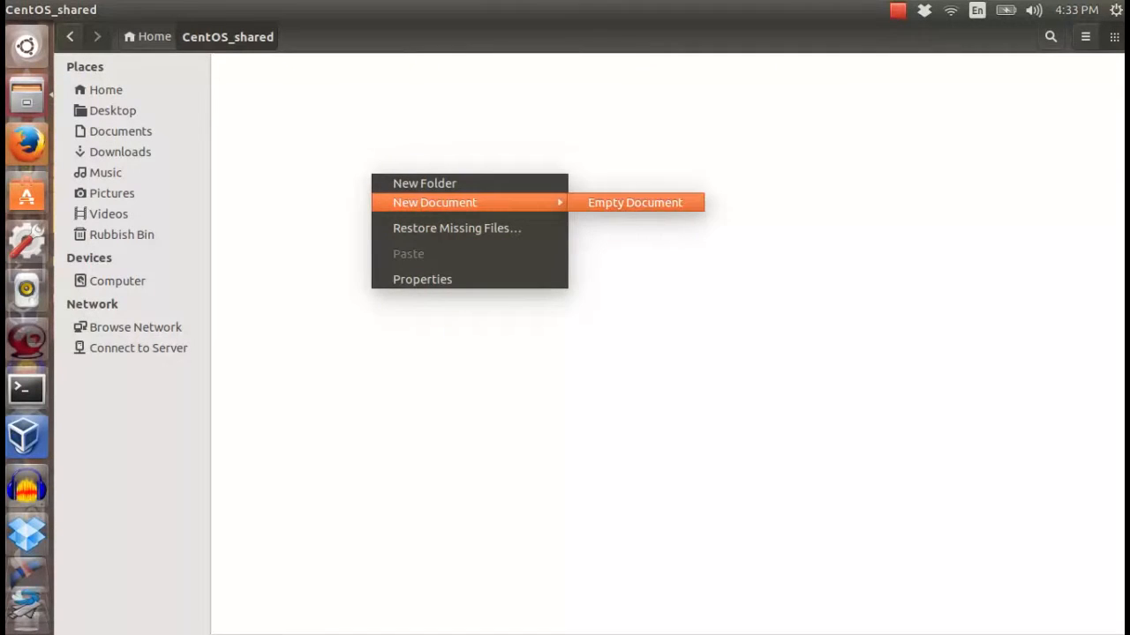
Step: Create an empty document named test in CentOS_shared and open it in gedit
{"action": "left_click", "coordinate": [636, 201]}
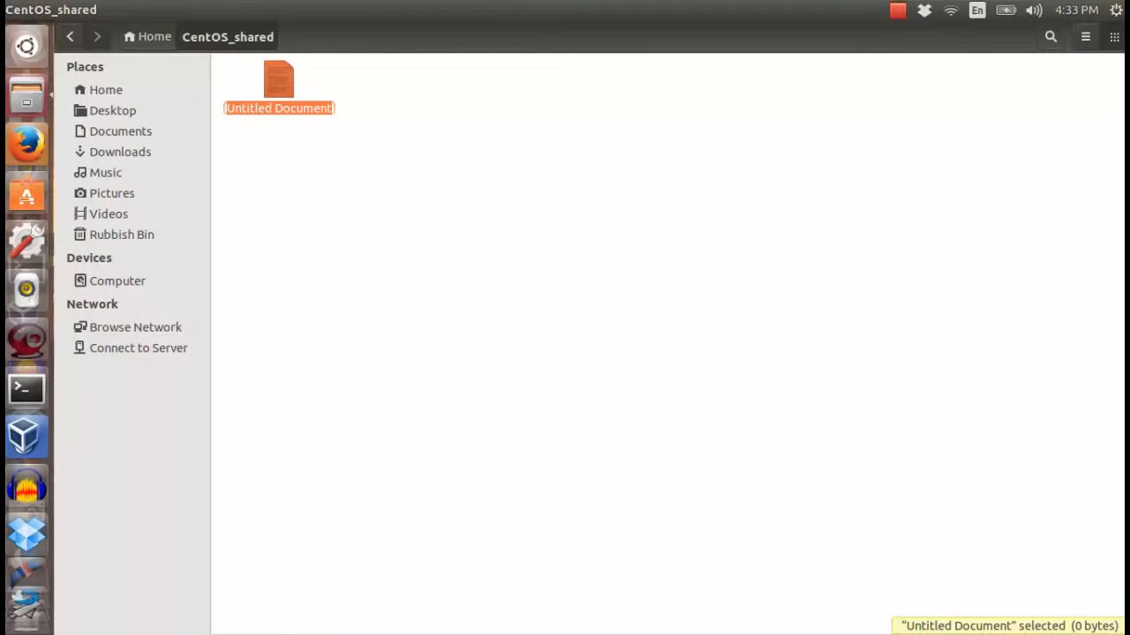
{"action": "type", "text": "test"}
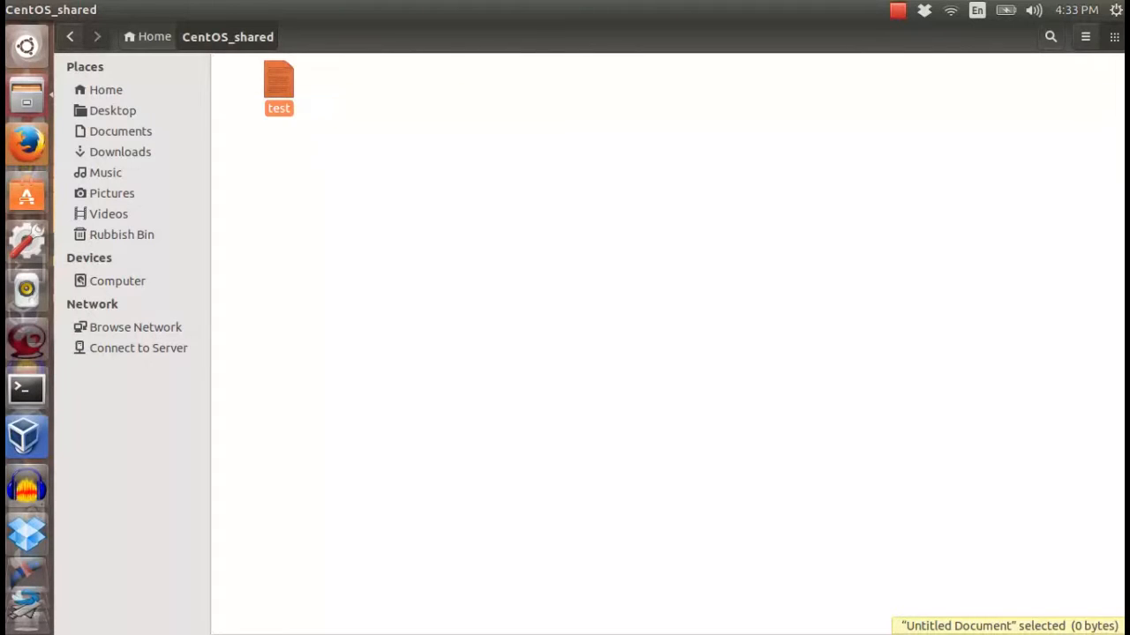
{"action": "double_click", "coordinate": [279, 80]}
{"action": "type", "text": "Welcome to"}
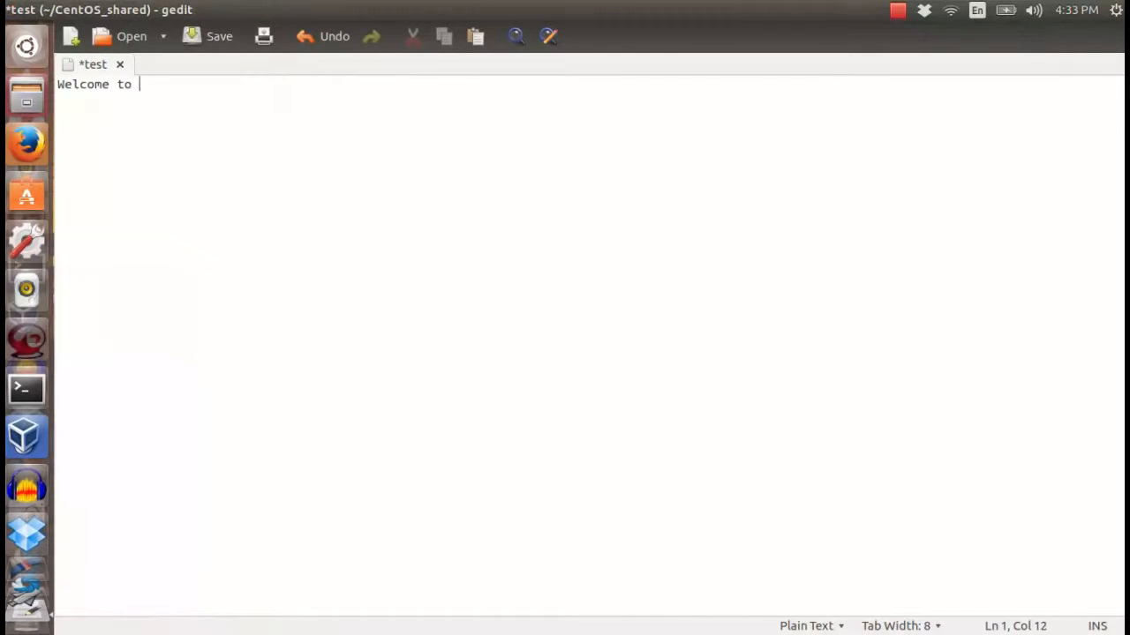
Step: Write 'Welcome to CentOS how to share folder in virtualbox tutorial.' and save the test file
{"action": "type", "text": "CentOS how to share folder in"}
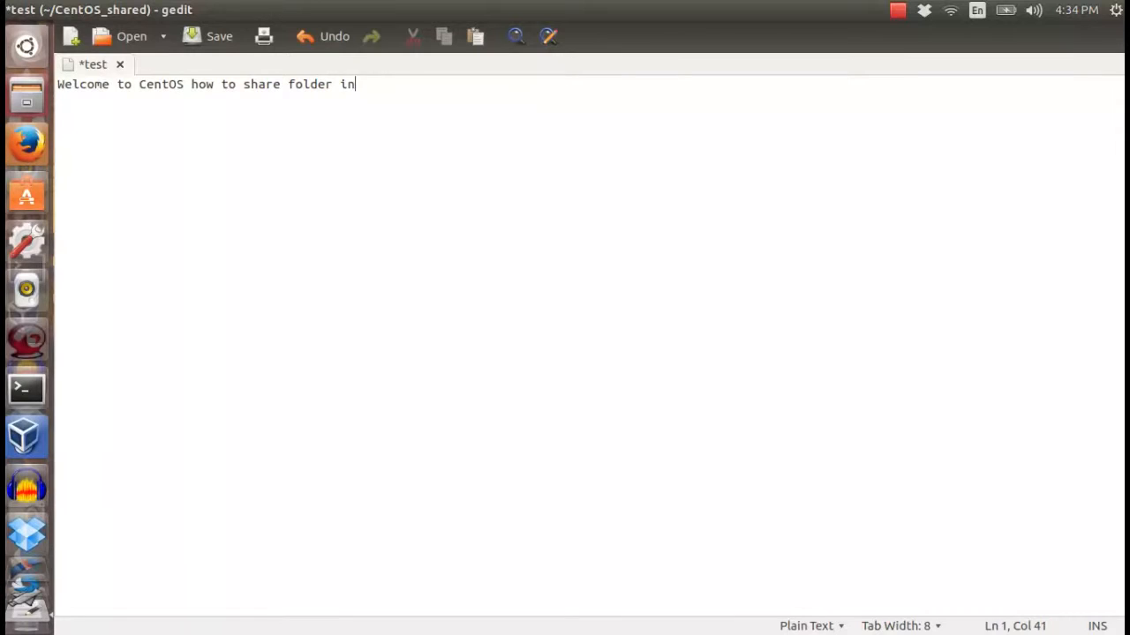
{"action": "type", "text": "virtualbox t"}
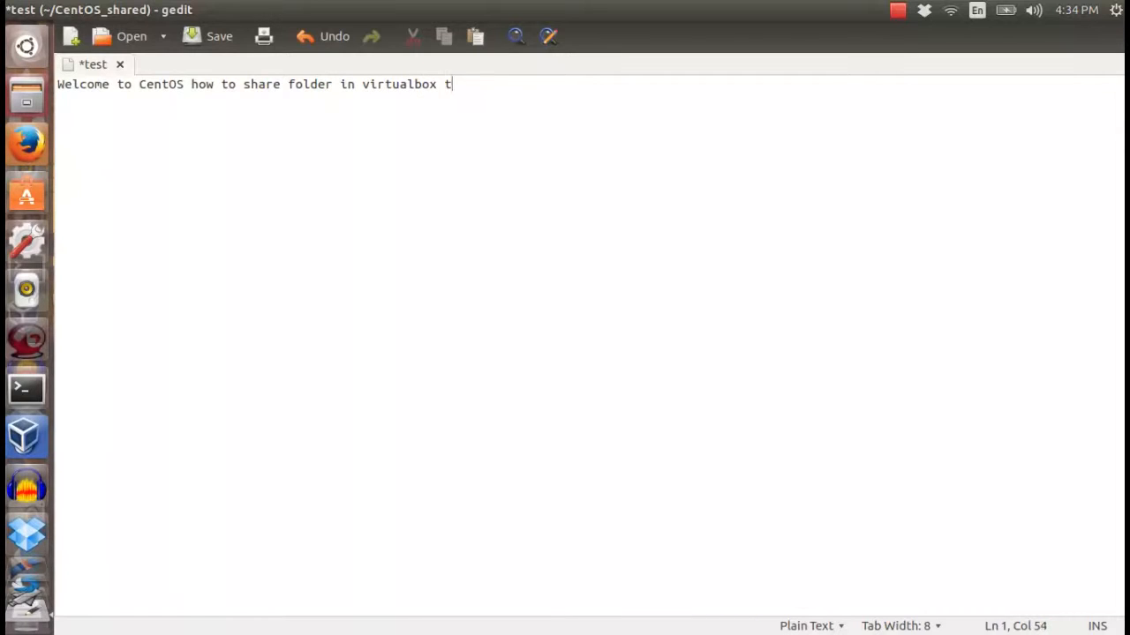
{"action": "type", "text": "utorial."}
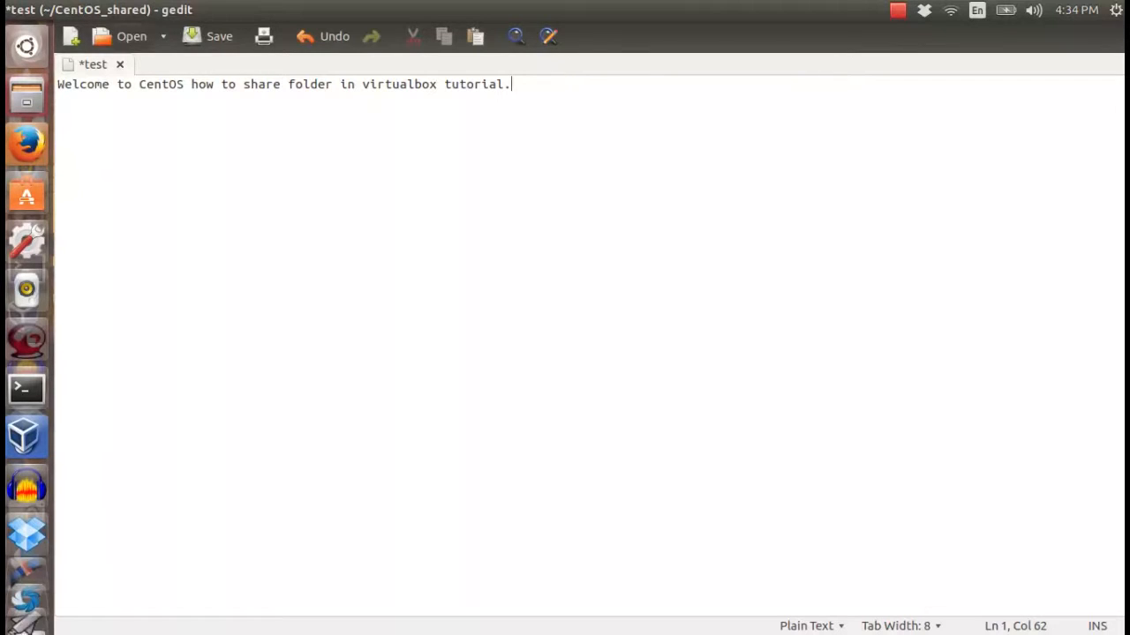
{"action": "left_click", "coordinate": [219, 36]}
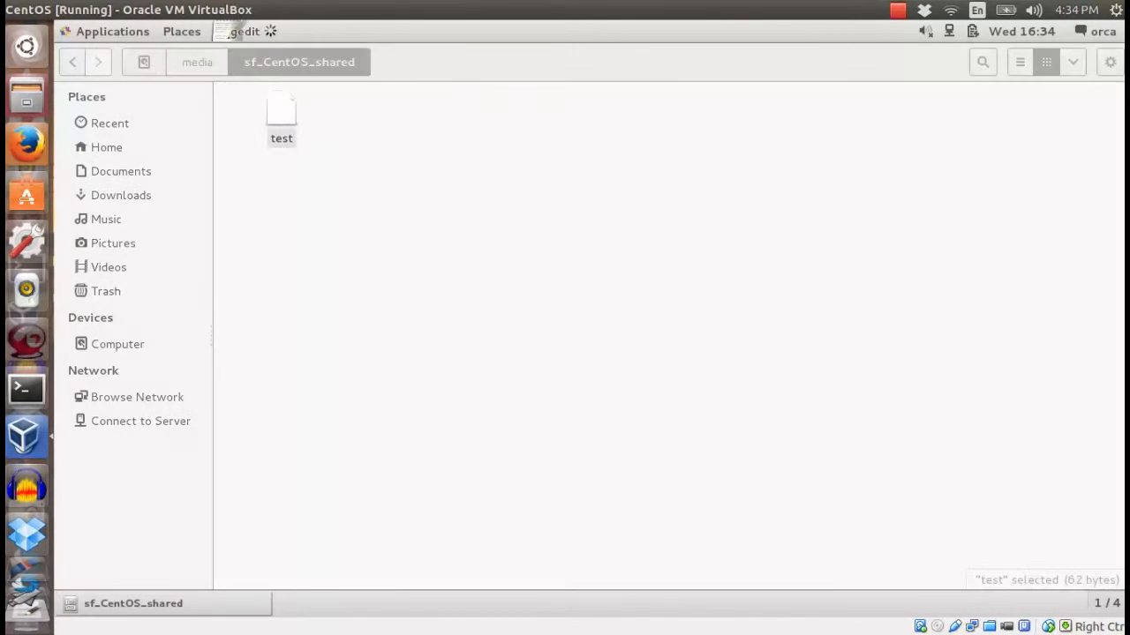
Step: Edit the shared test file in the guest, adding 'Im writing this from CentOS .', and save
{"action": "double_click", "coordinate": [281, 106]}
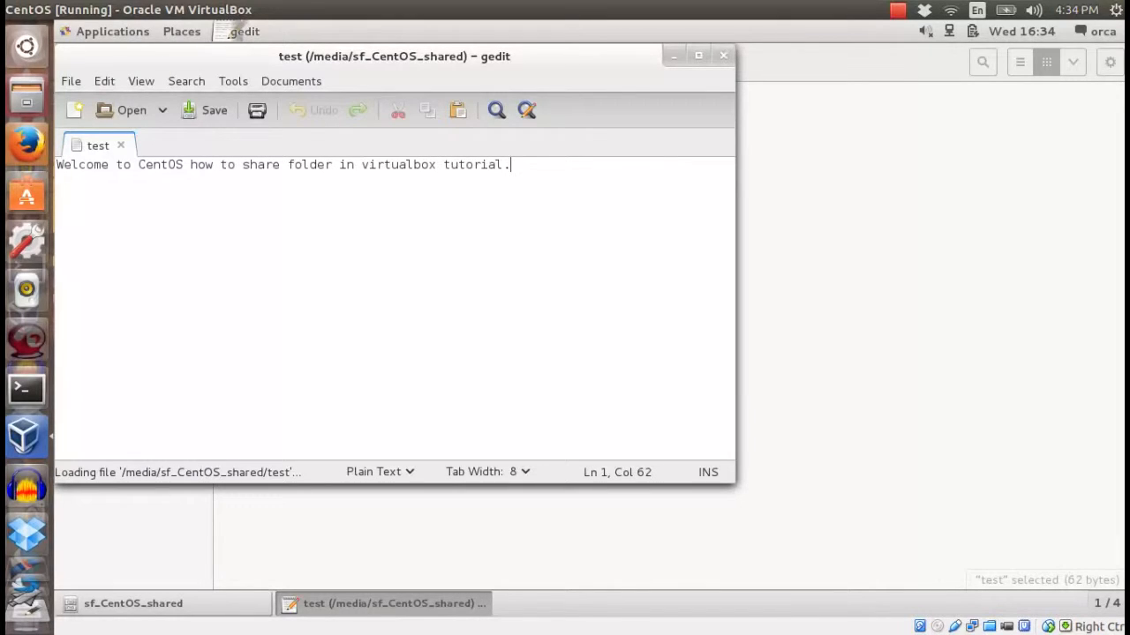
{"action": "type", "text": "Im"}
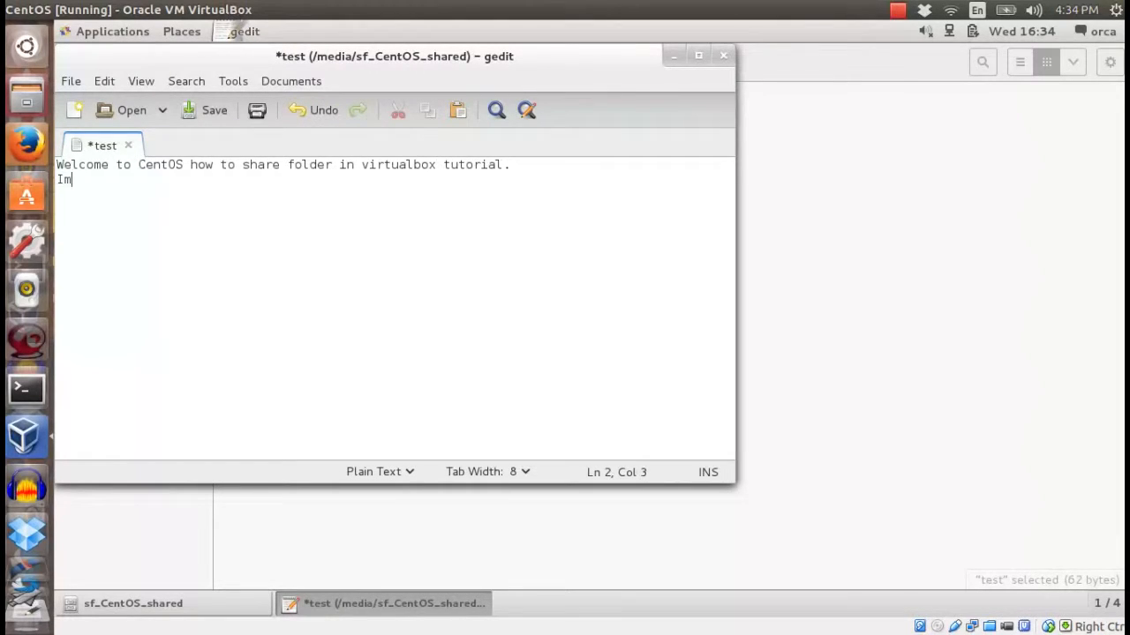
{"action": "type", "text": "writing this from"}
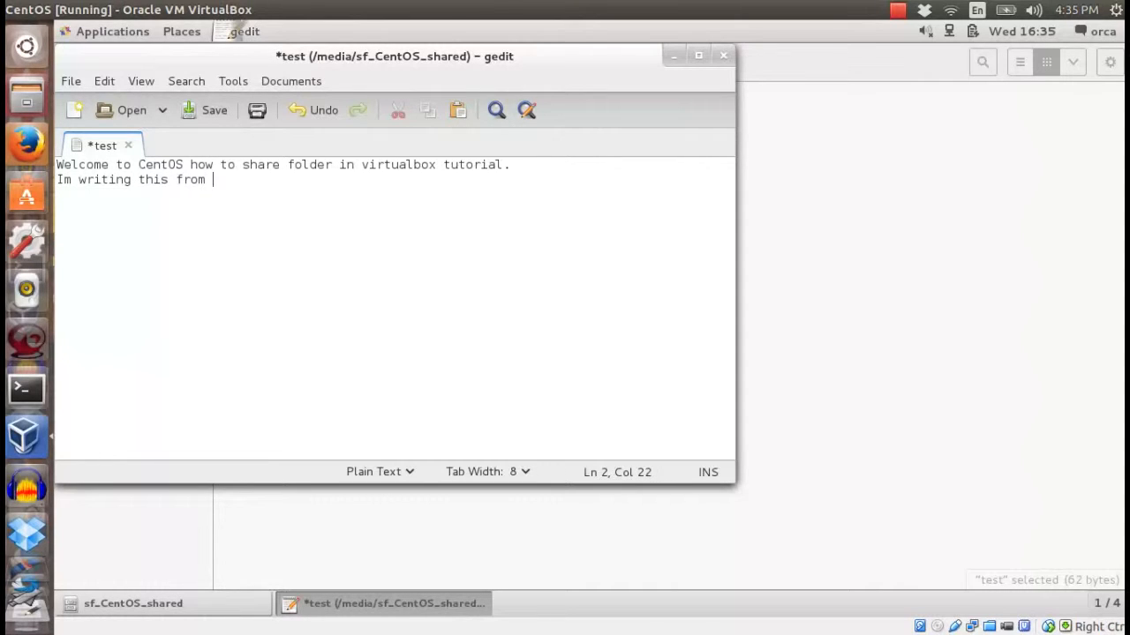
{"action": "type", "text": "Cen"}
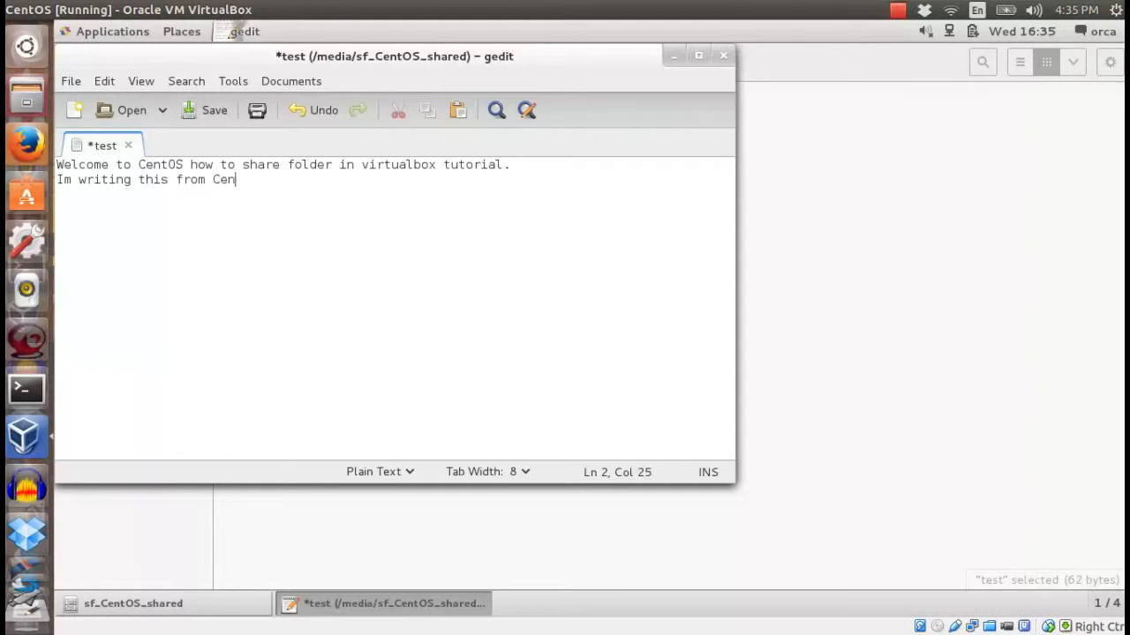
{"action": "type", "text": "T"}
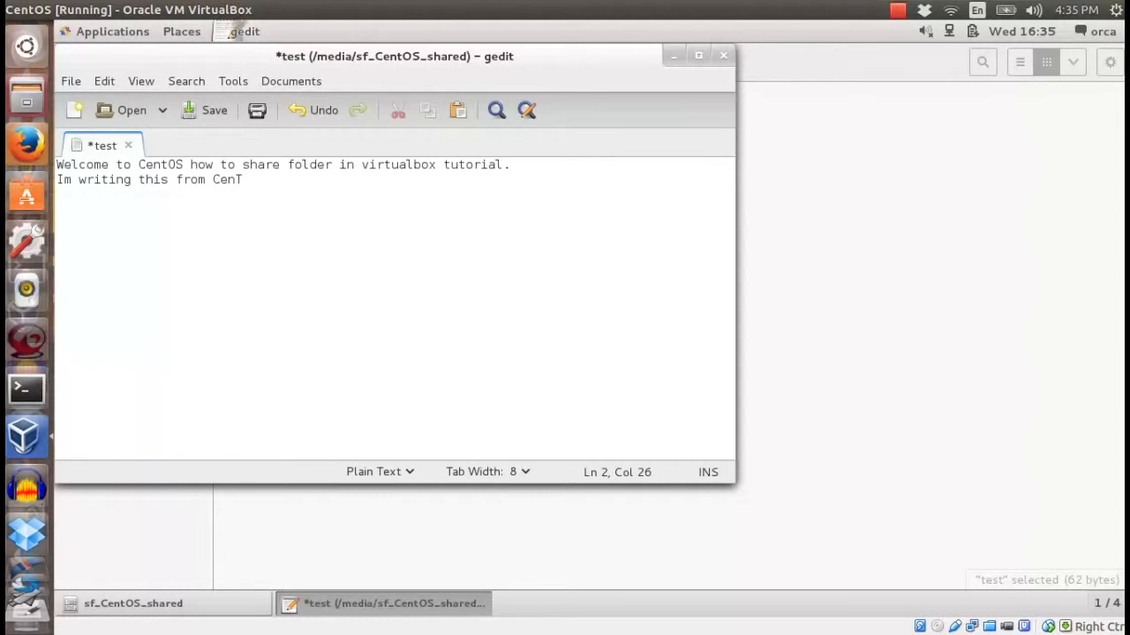
{"action": "type", "text": "OS"}
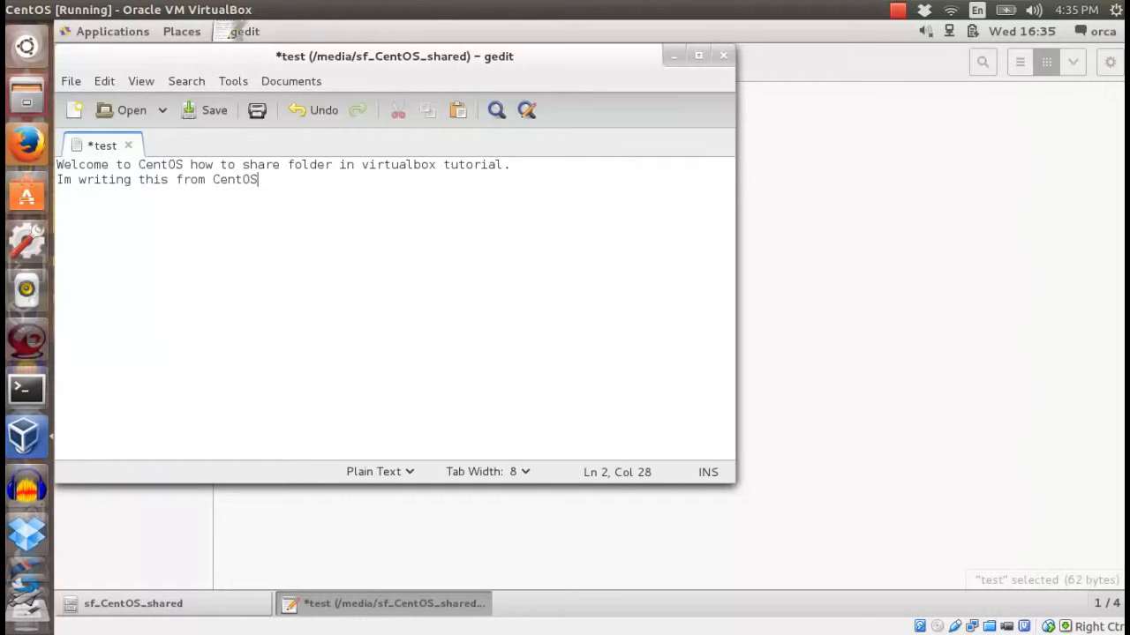
{"action": "type", "text": "."}
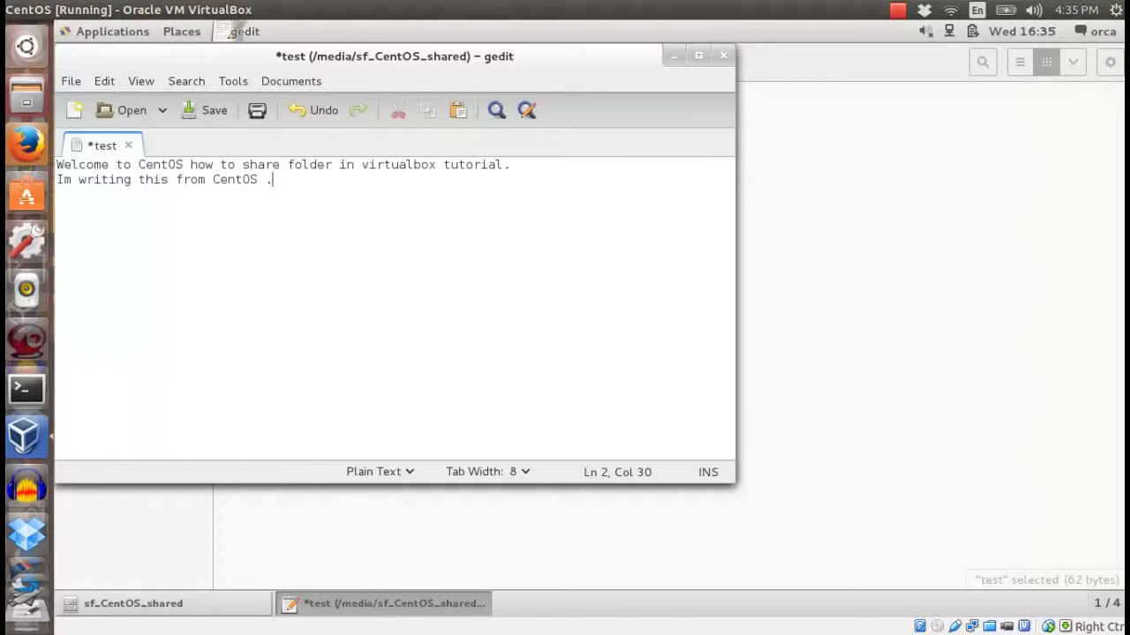
{"action": "mouse_move", "coordinate": [216, 109]}
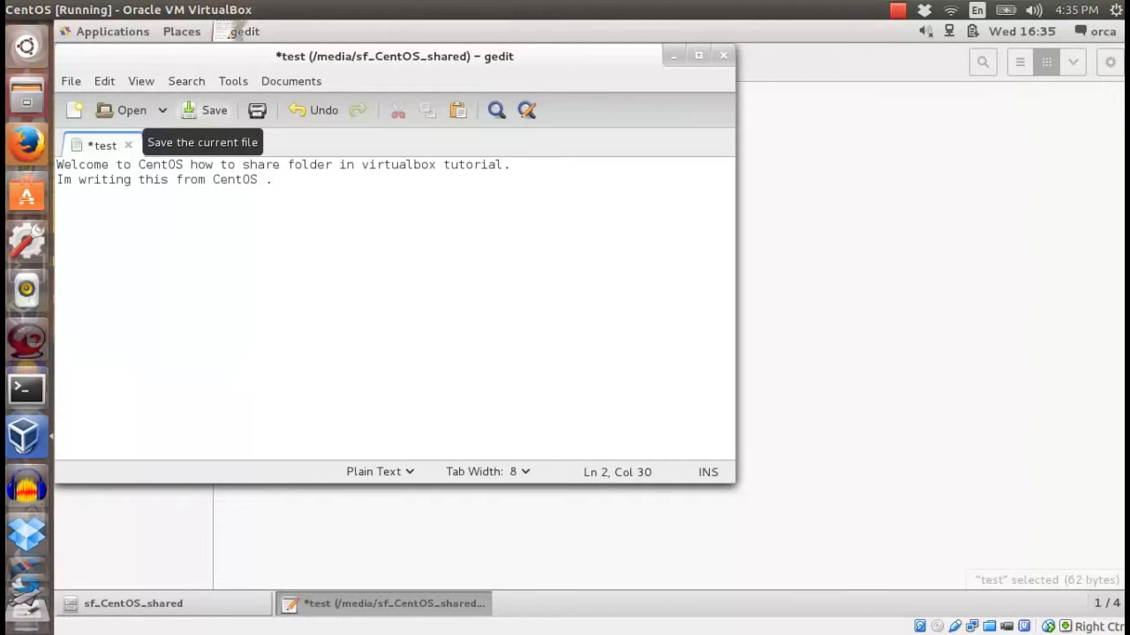
{"action": "left_click", "coordinate": [214, 110]}
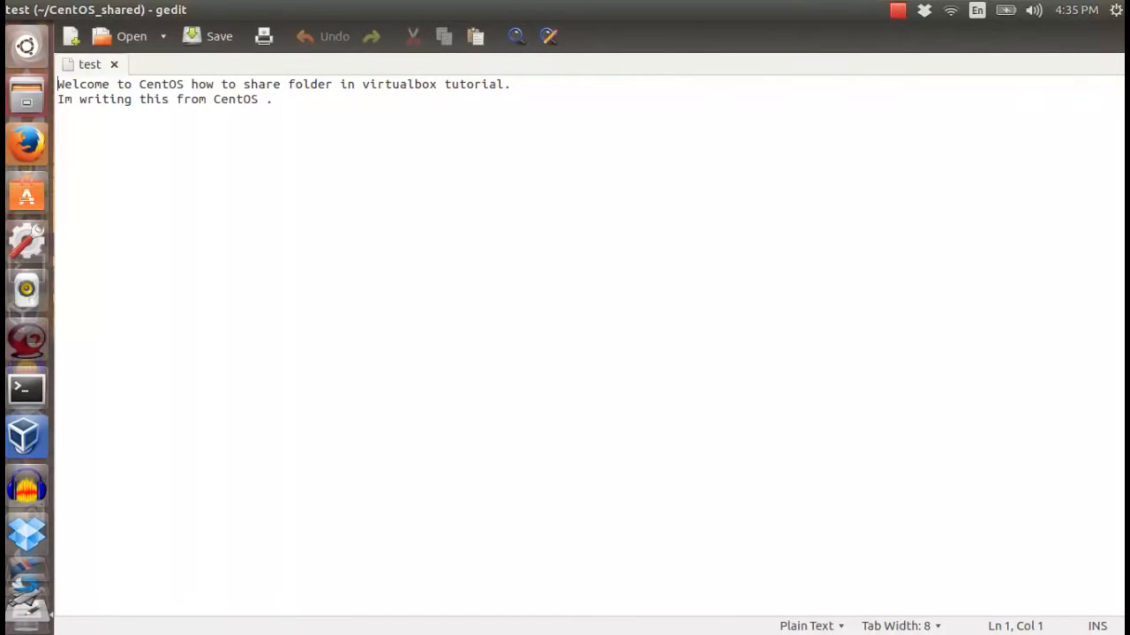
Step: View the CentOS-written line in the host's test file, then return to the guest window
{"action": "left_click", "coordinate": [274, 99]}
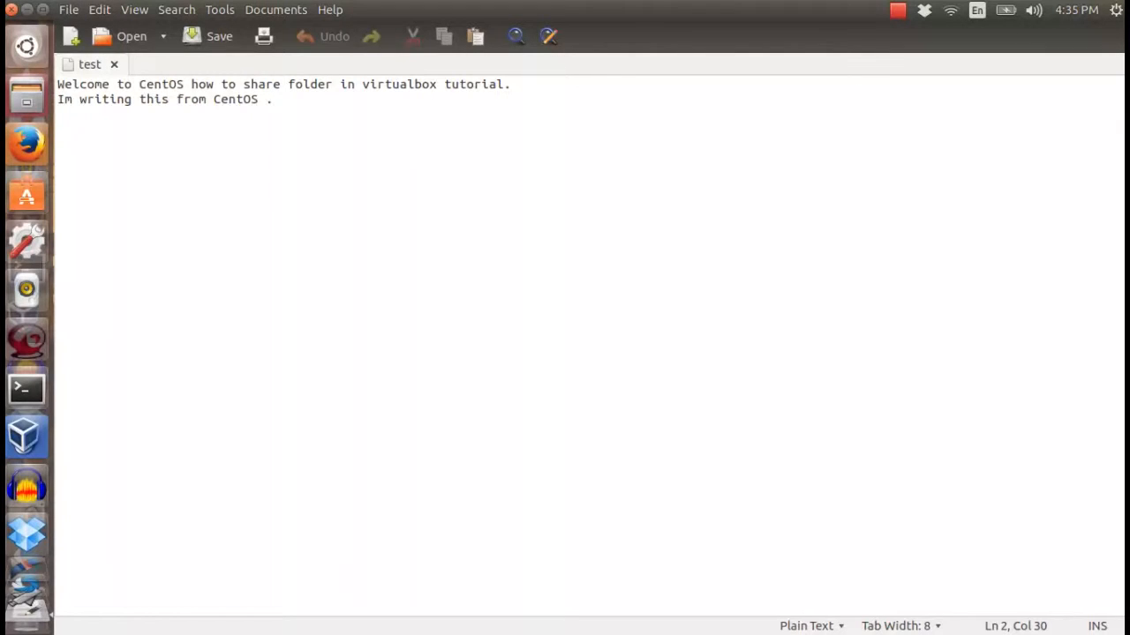
{"action": "left_click", "coordinate": [271, 99]}
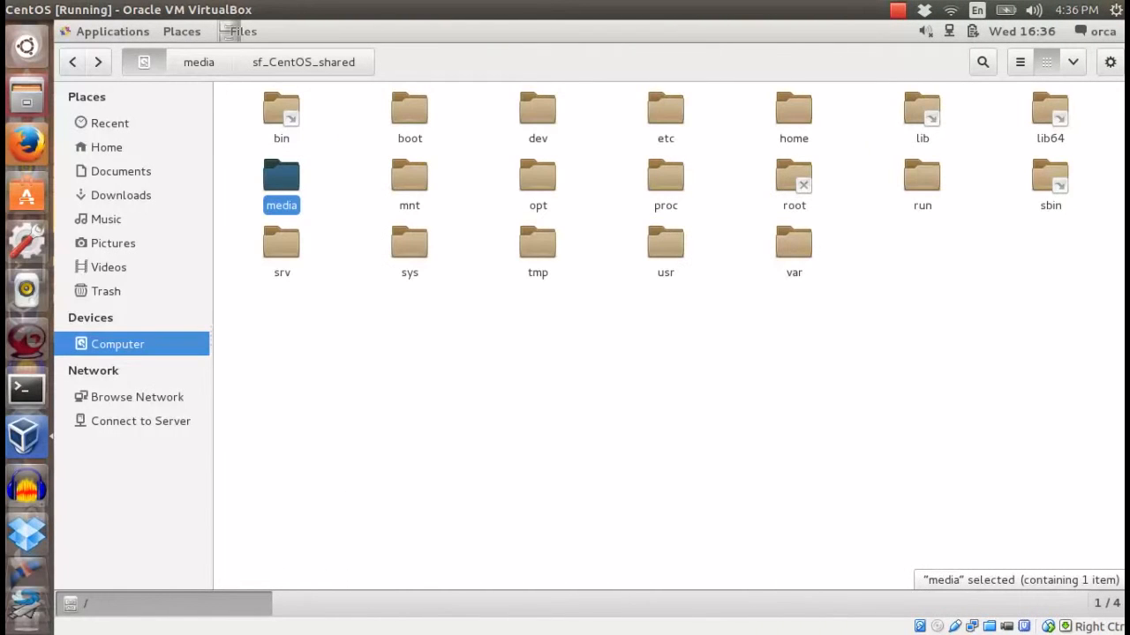
{"action": "mouse_move", "coordinate": [106, 147]}
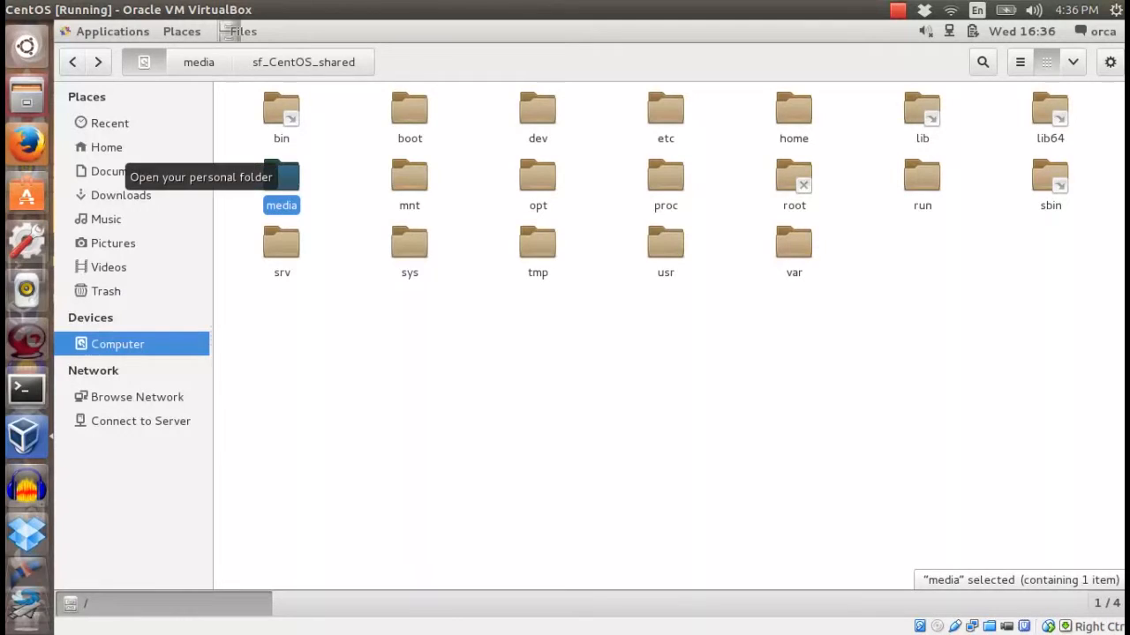
Step: Make a new folder named Ubuntu_shared in the guest's home folder
{"action": "left_click", "coordinate": [106, 148]}
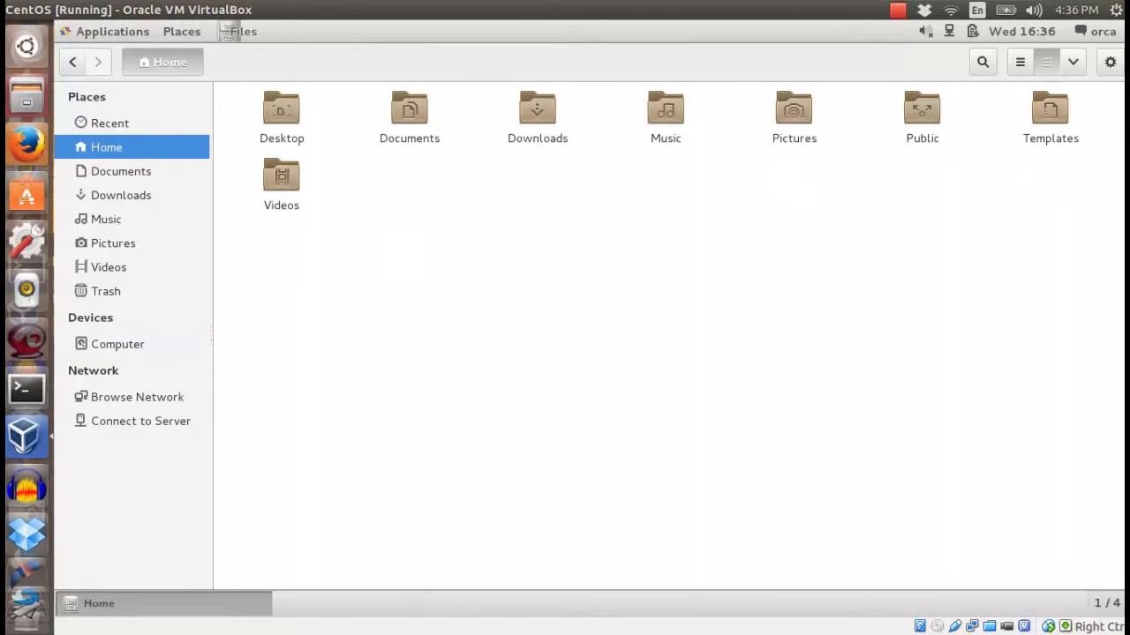
{"action": "right_click", "coordinate": [530, 353]}
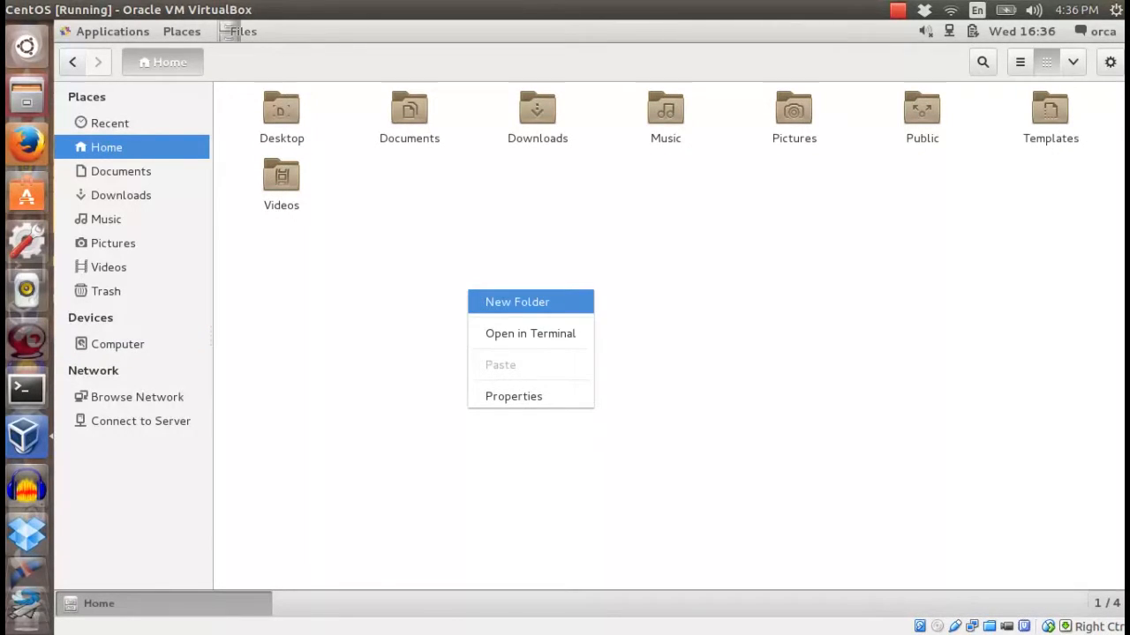
{"action": "left_click", "coordinate": [517, 302]}
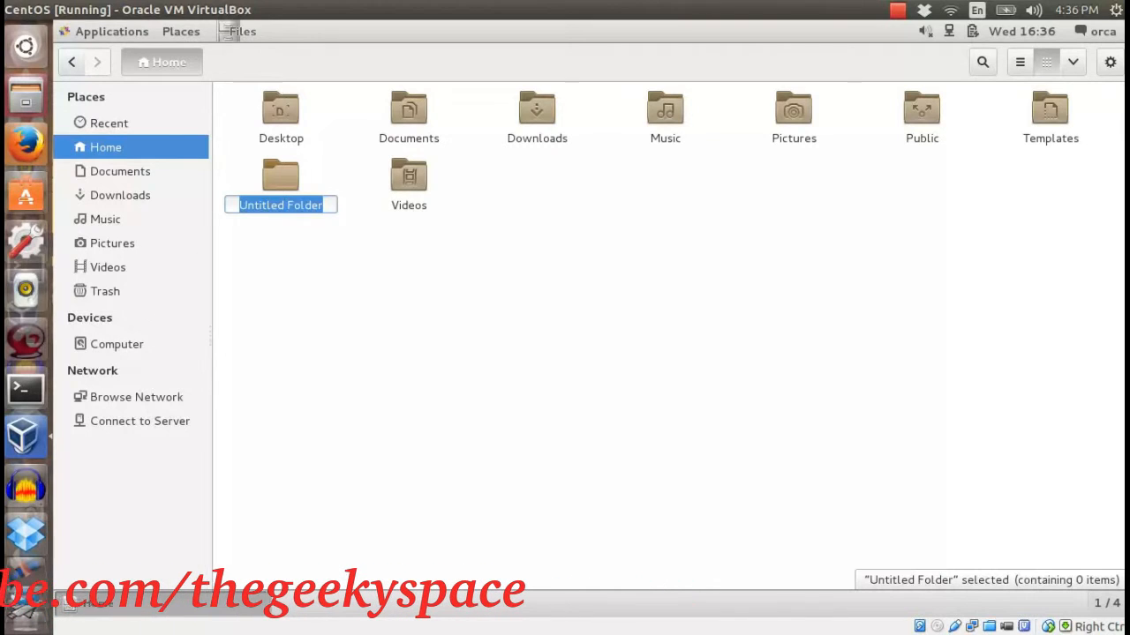
{"action": "type", "text": "Ubuntu"}
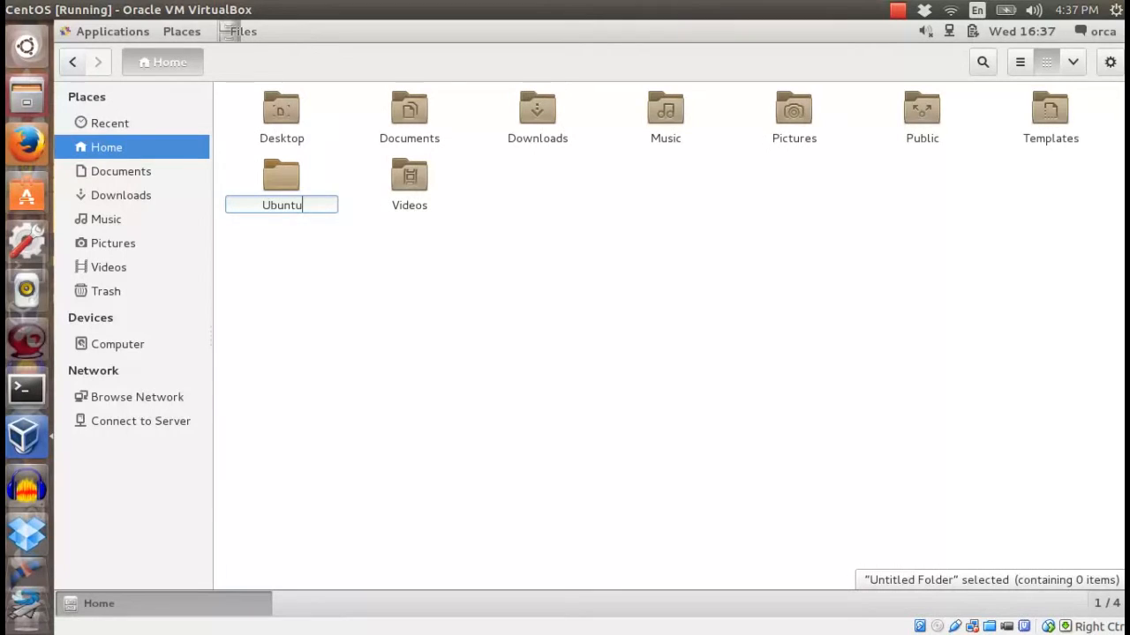
{"action": "type", "text": "_shared"}
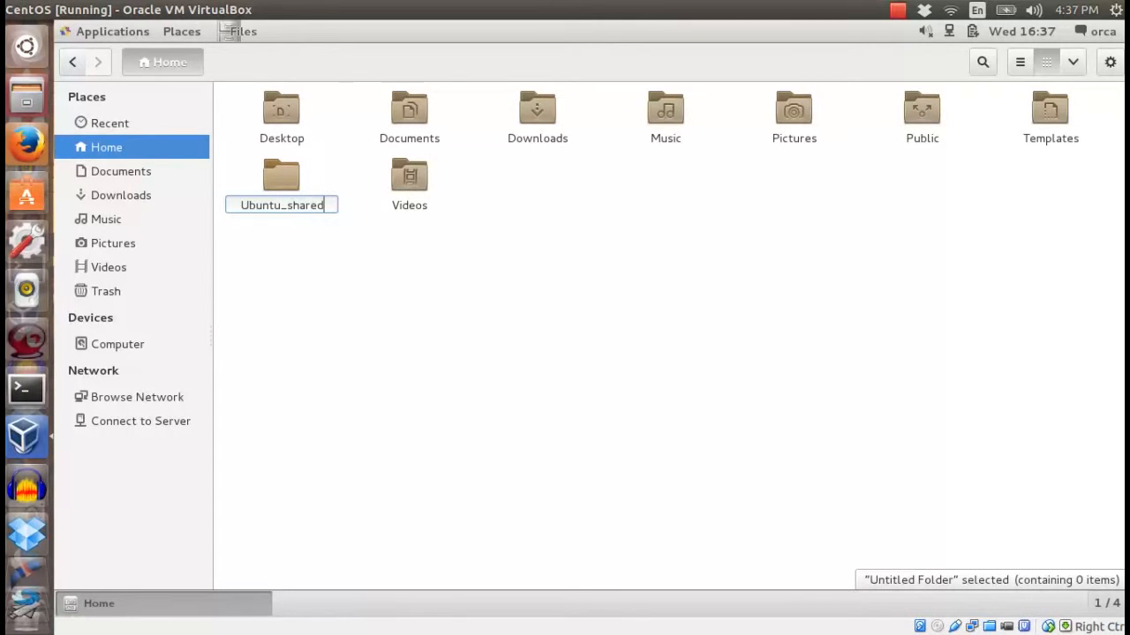
{"action": "key", "text": "Return"}
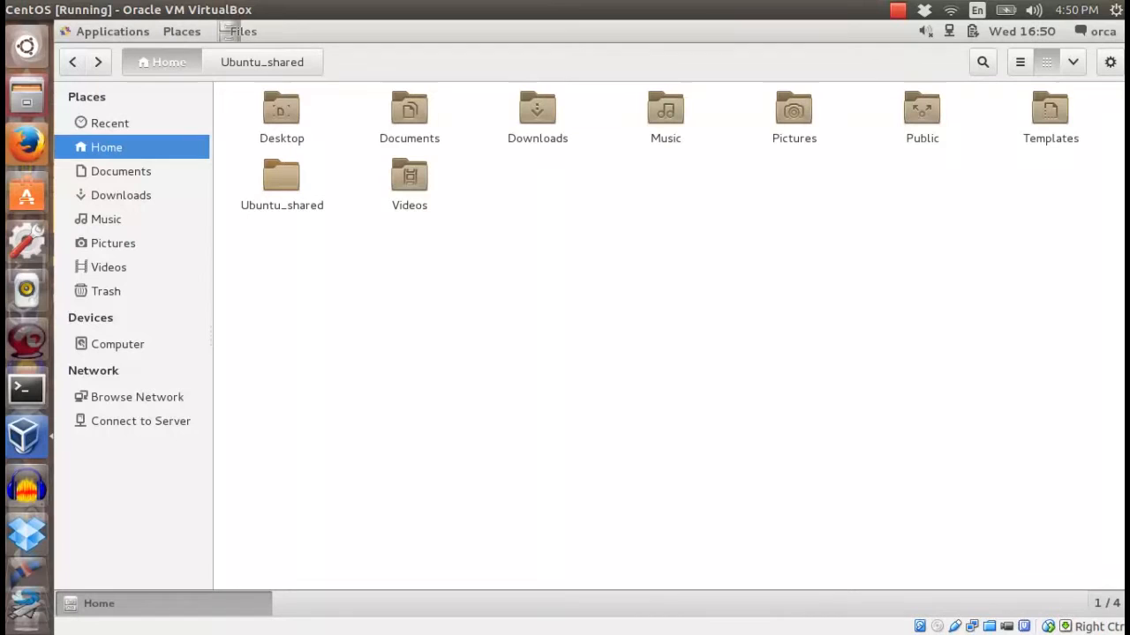
Step: Launch Terminal from Applications and run id to show vboxsf group membership
{"action": "left_click", "coordinate": [113, 32]}
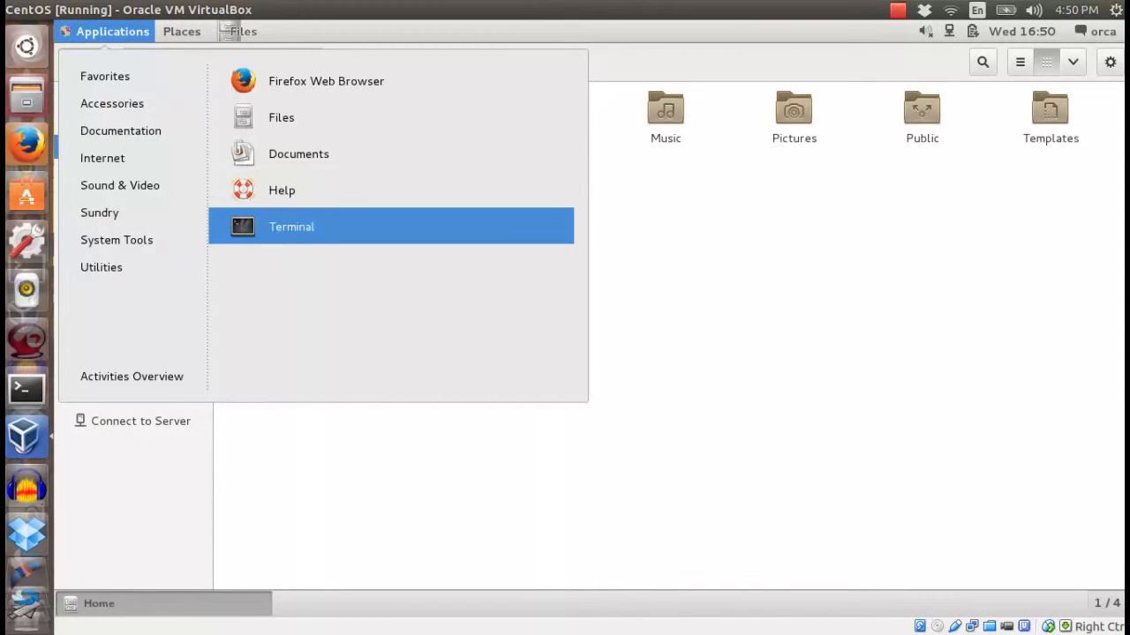
{"action": "left_click", "coordinate": [291, 225]}
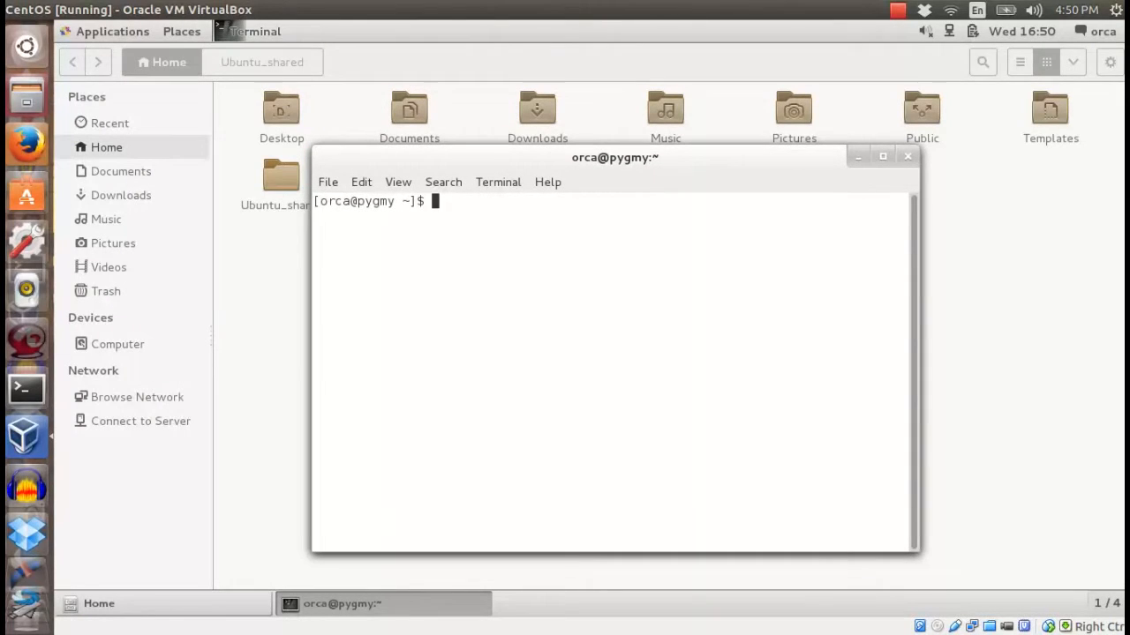
{"action": "type", "text": "id"}
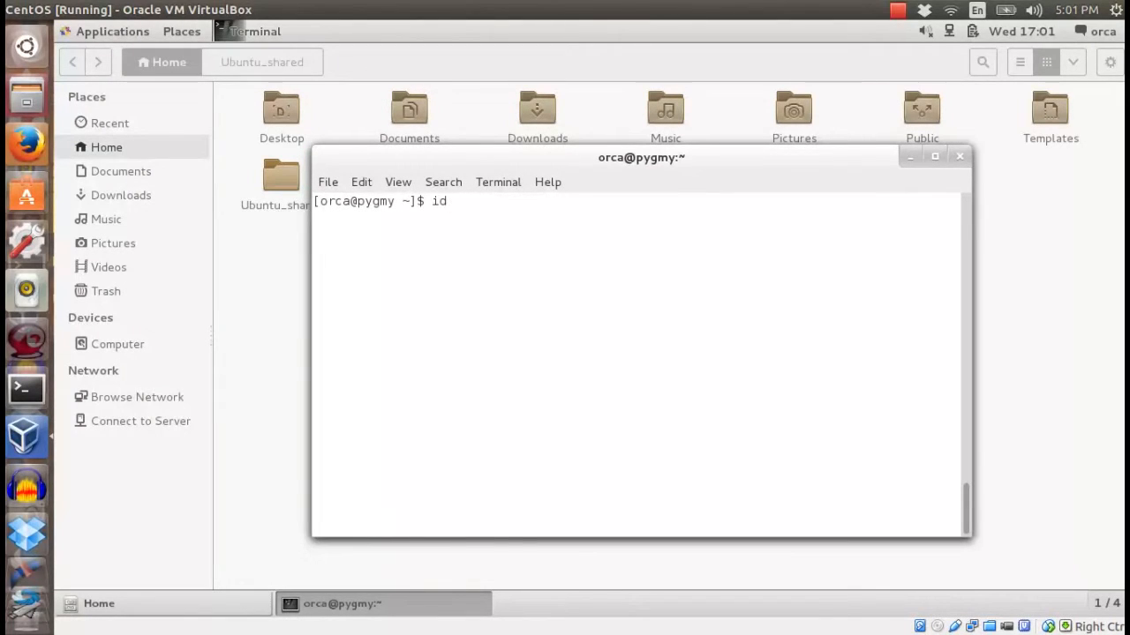
{"action": "key", "text": "Return"}
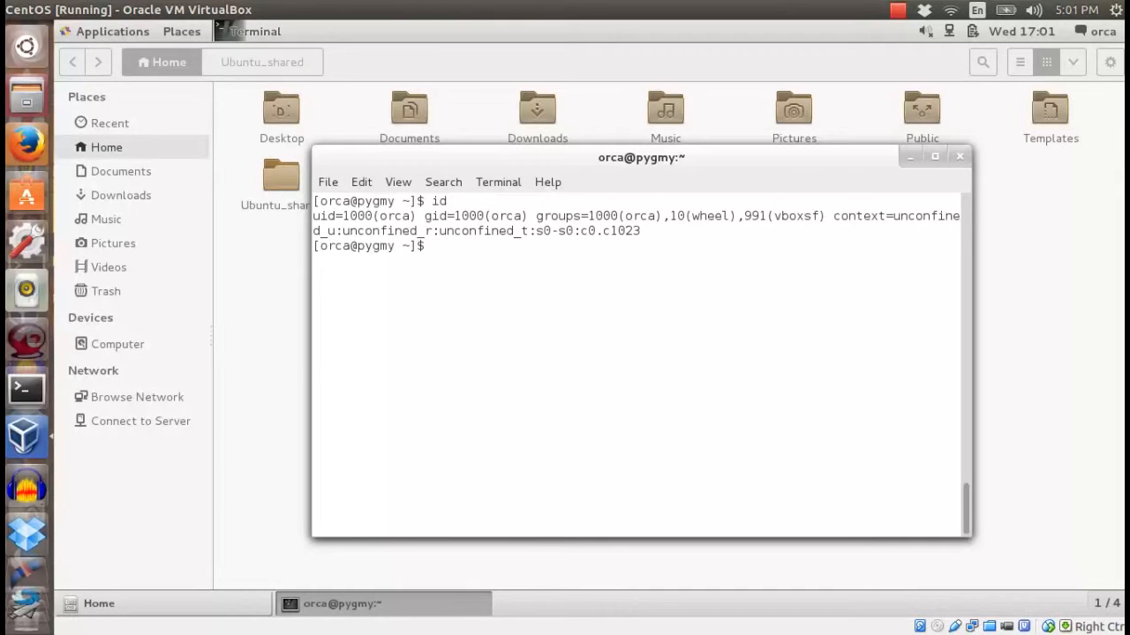
Step: Run sudo mount -t vboxsf -o uid=1000,gid=1000 CentOS_shared ~/Ubuntu_shared in the guest terminal
{"action": "type", "text": "sudo mount -t vb"}
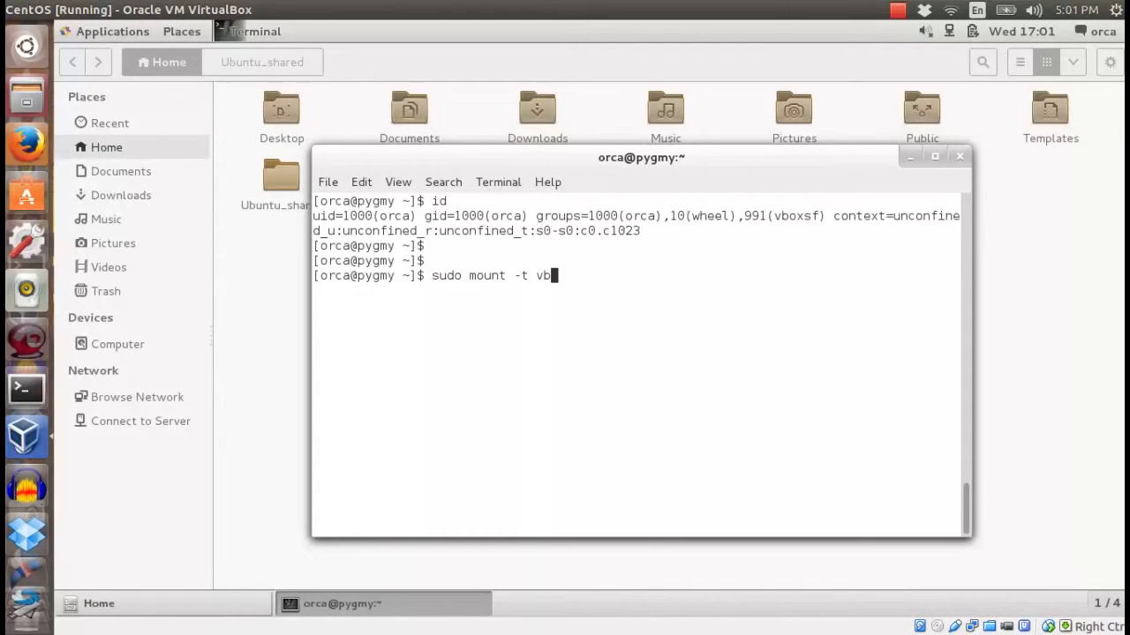
{"action": "type", "text": "oxsf"}
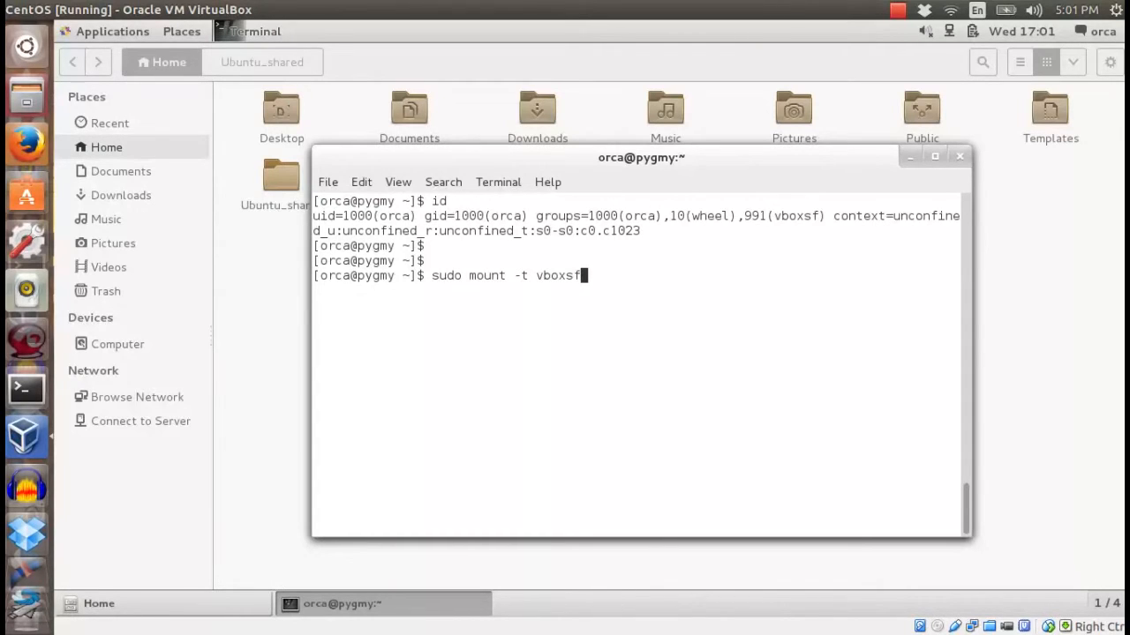
{"action": "type", "text": "-o"}
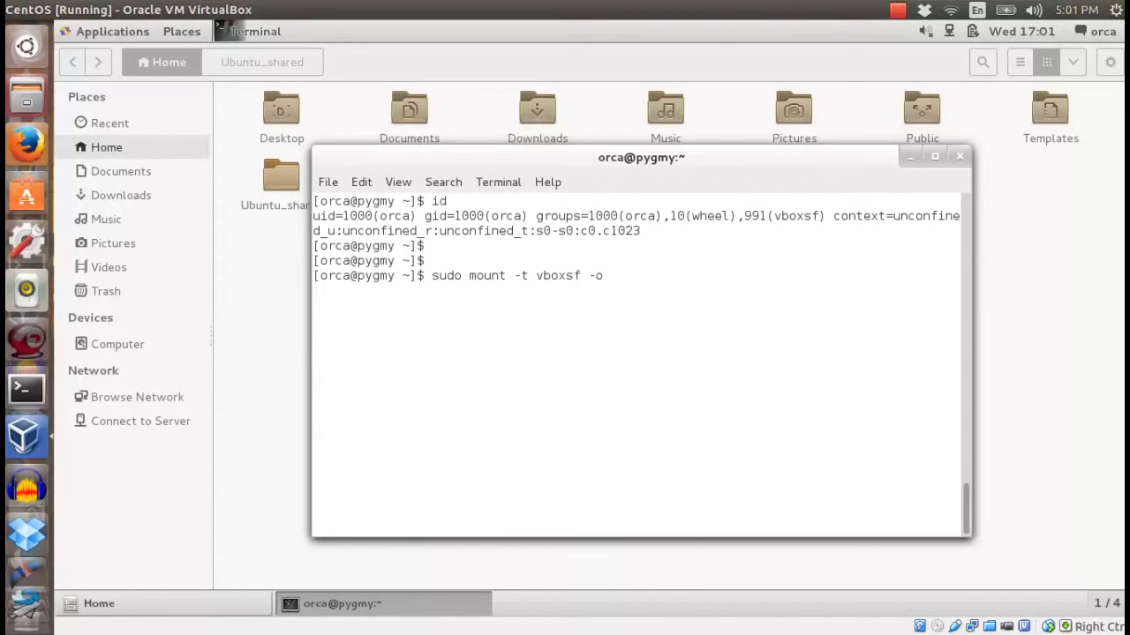
{"action": "type", "text": "uid=1000"}
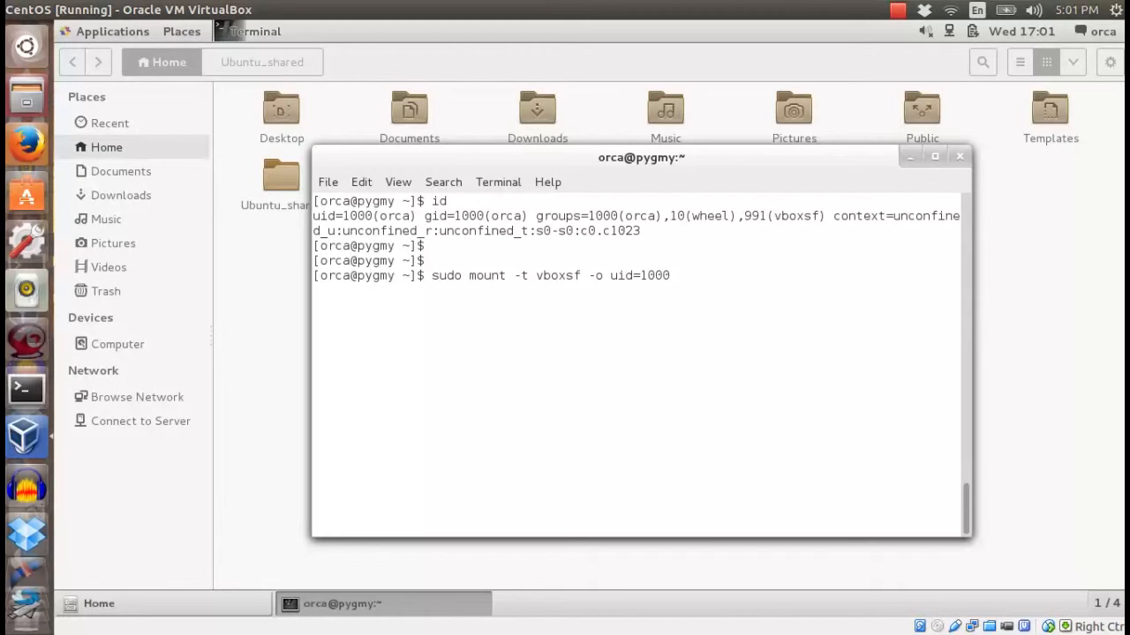
{"action": "type", "text": ",gid"}
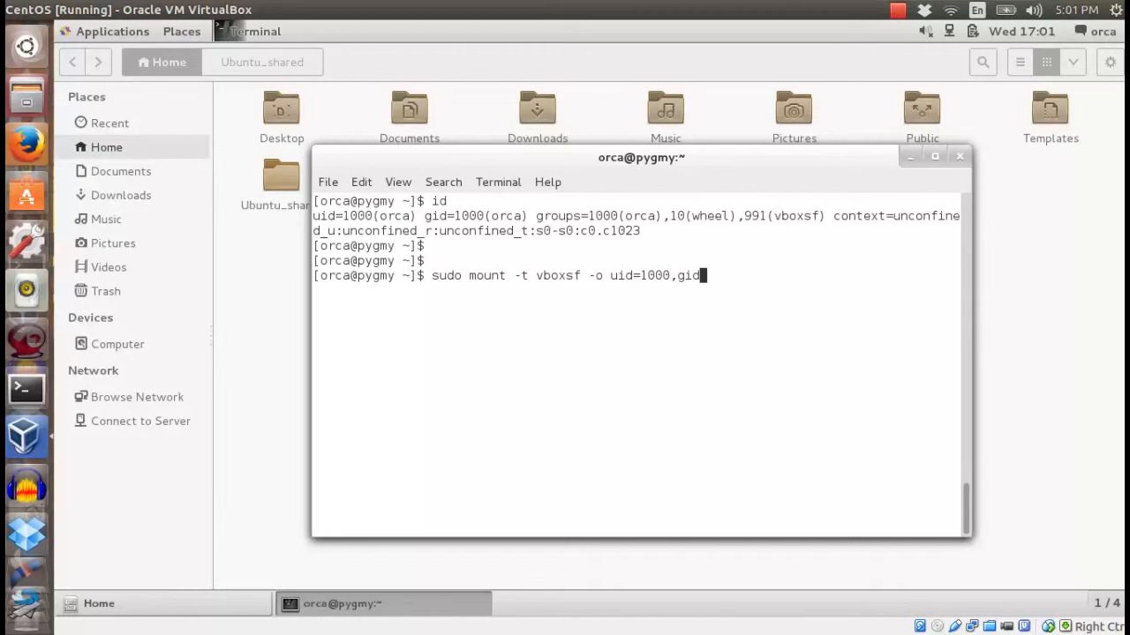
{"action": "type", "text": "1"}
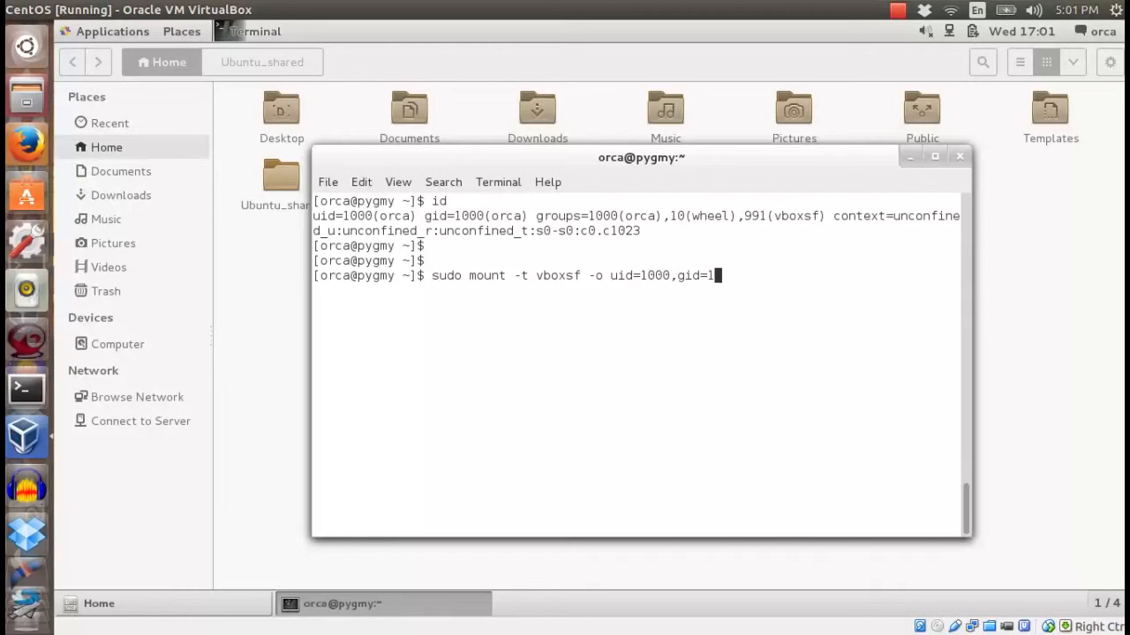
{"action": "type", "text": "000"}
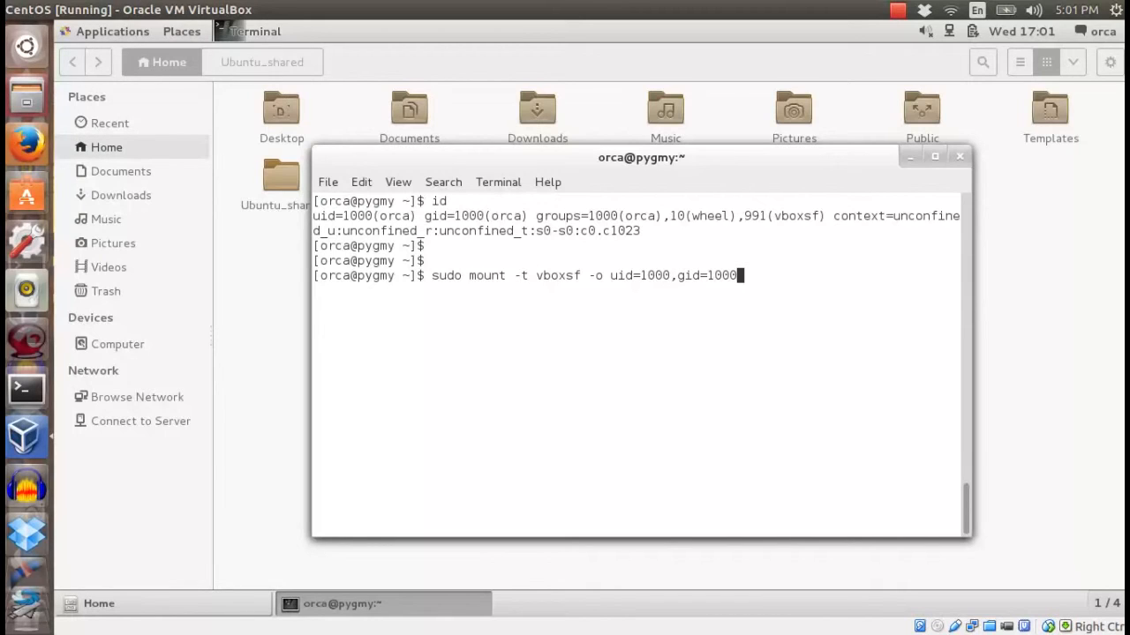
{"action": "type", "text": "C"}
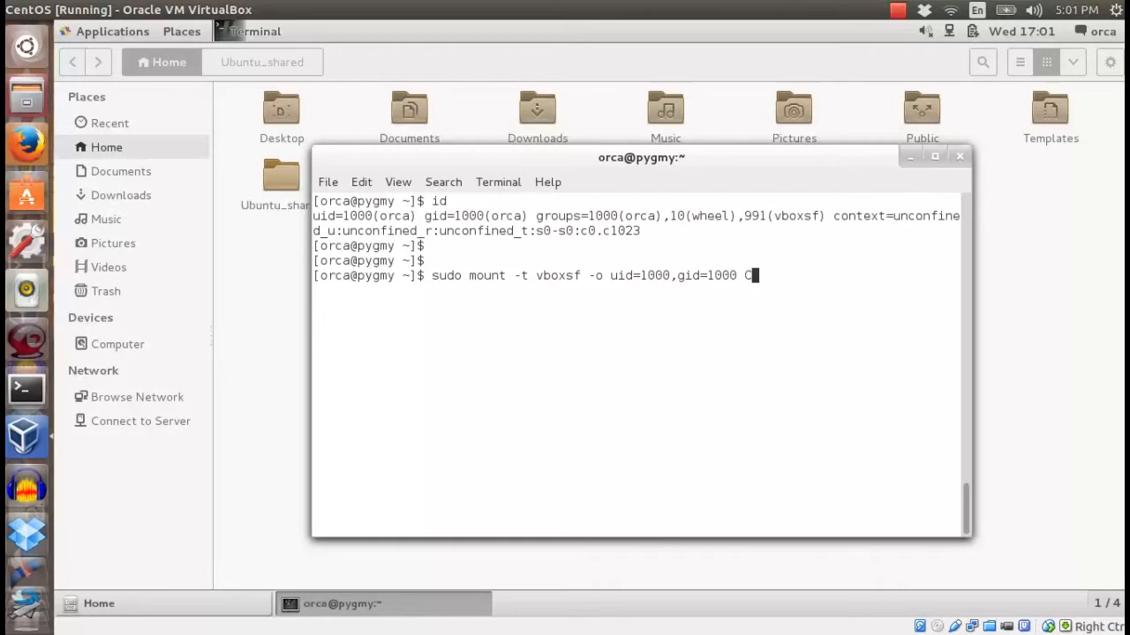
{"action": "type", "text": "entOS"}
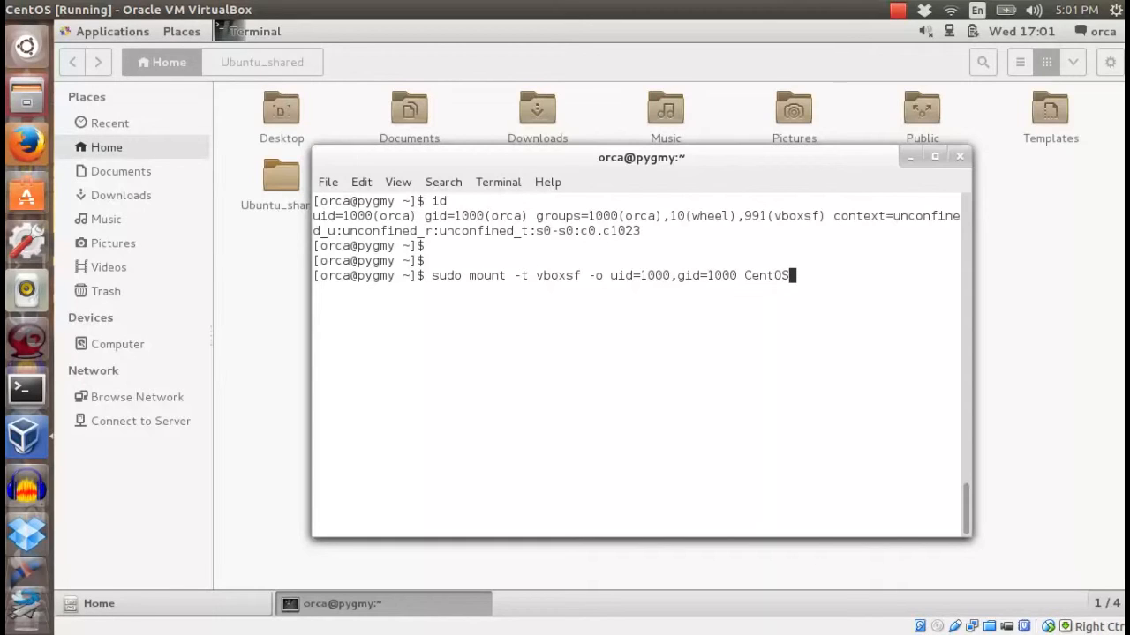
{"action": "type", "text": "_shared"}
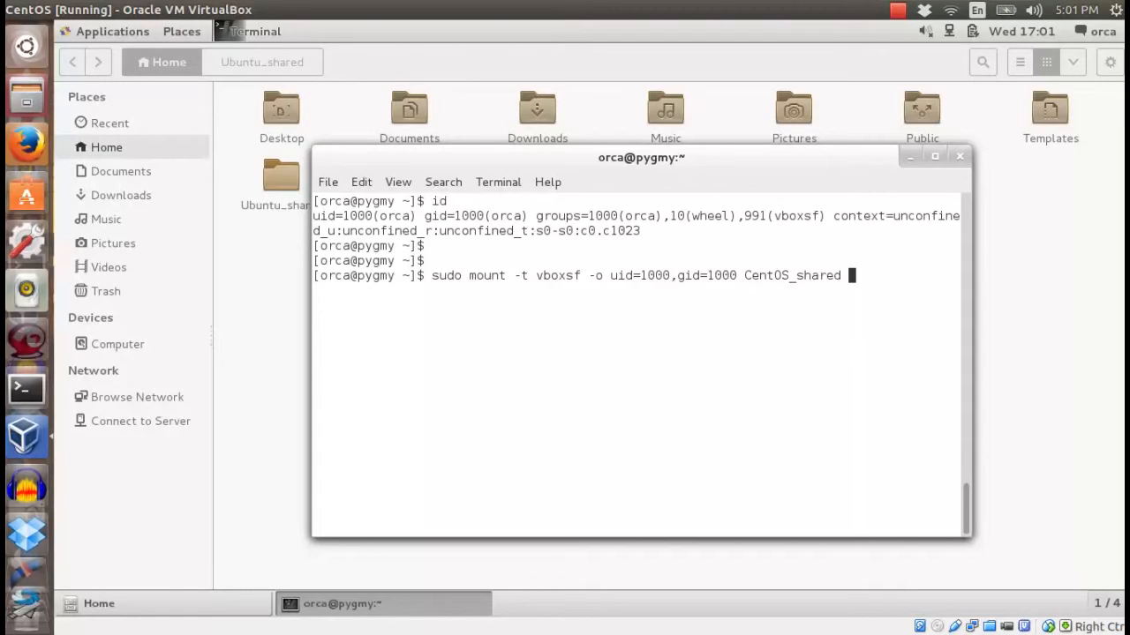
{"action": "type", "text": "~"}
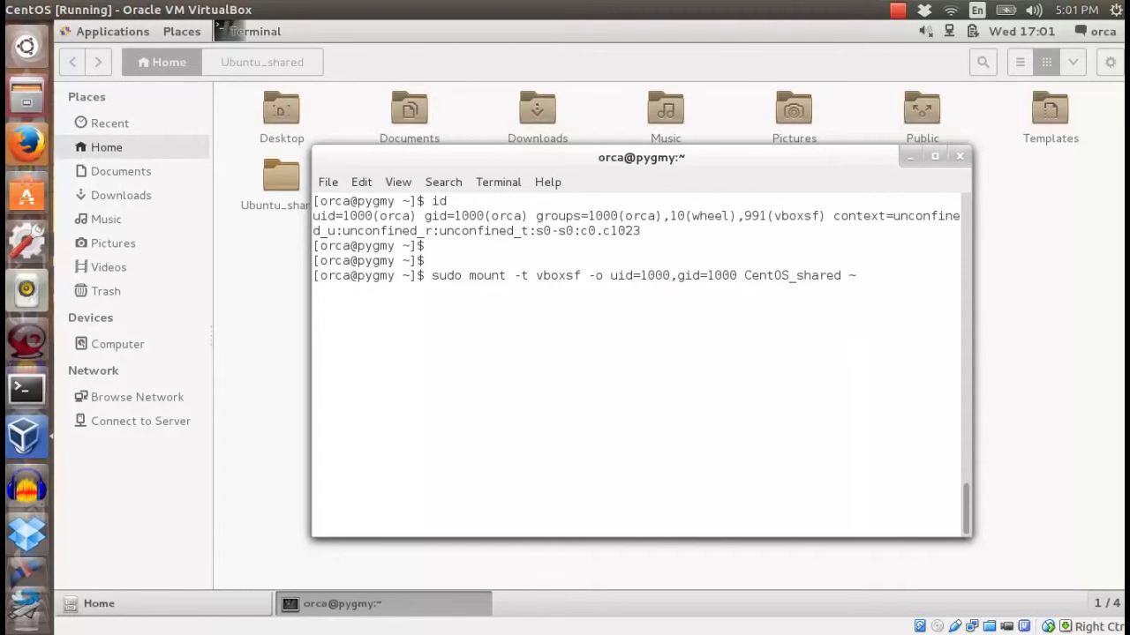
{"action": "type", "text": "/"}
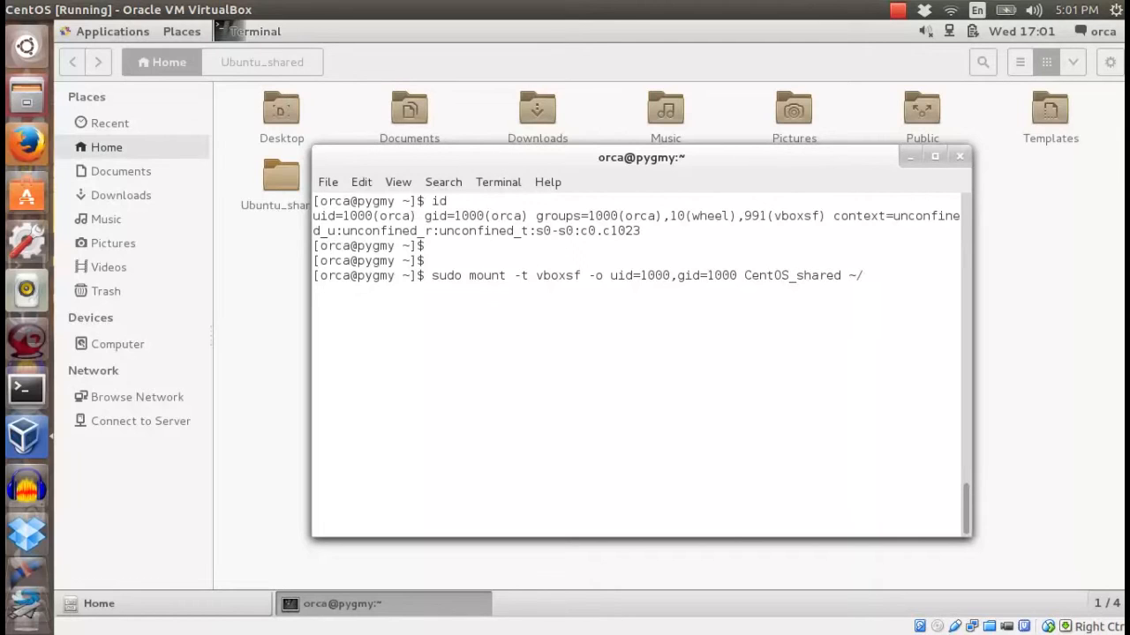
{"action": "type", "text": "Ubuntu_s"}
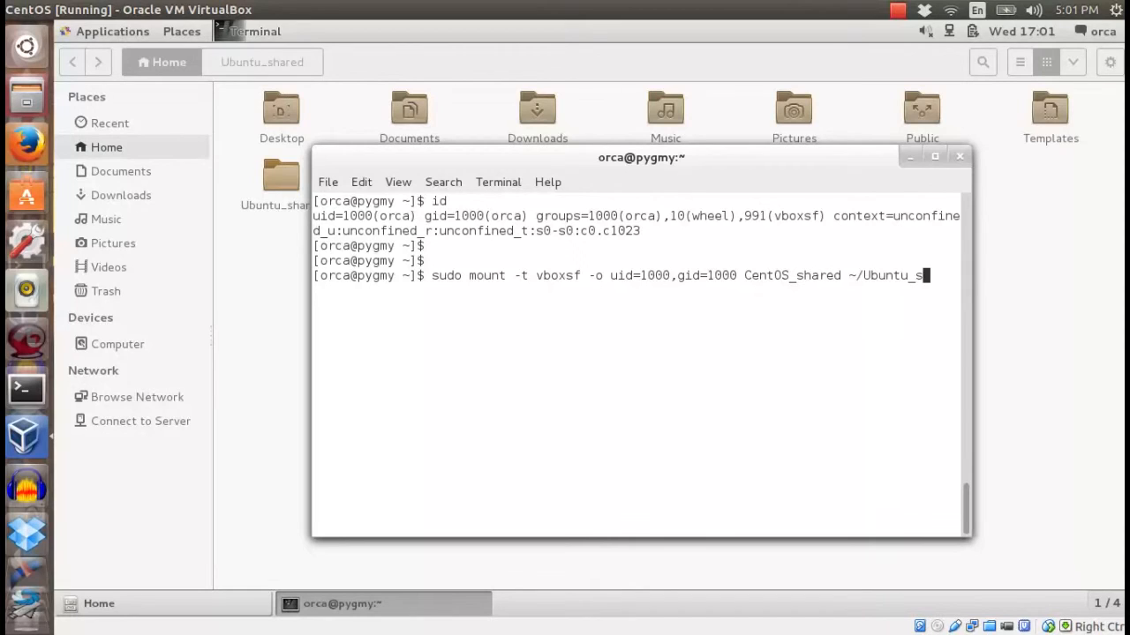
{"action": "type", "text": "hared"}
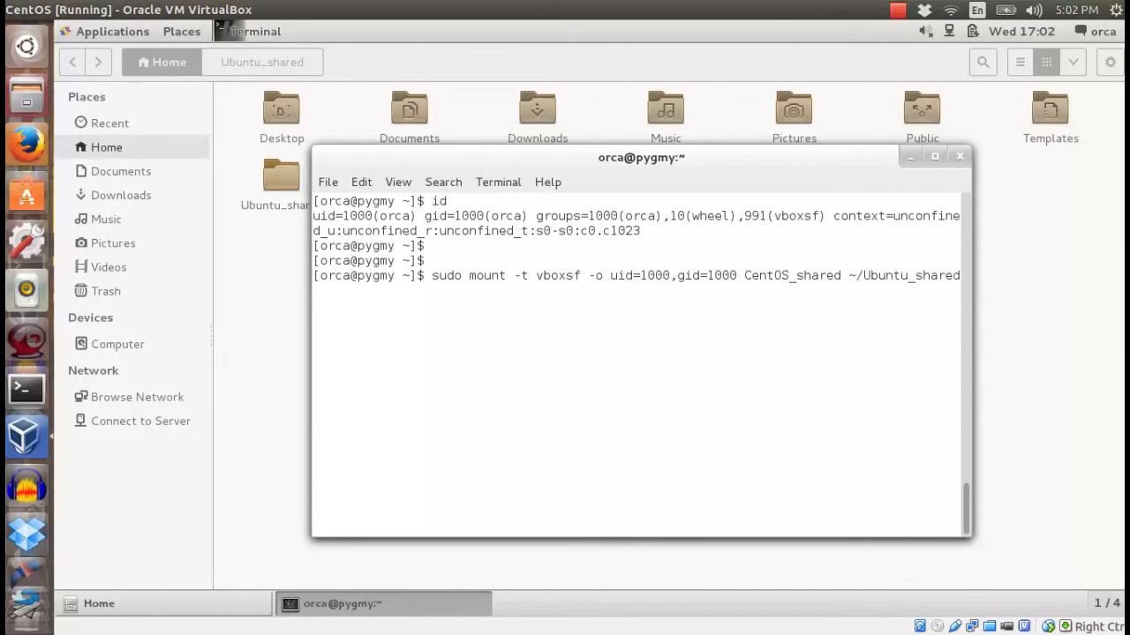
{"action": "key", "text": "Return"}
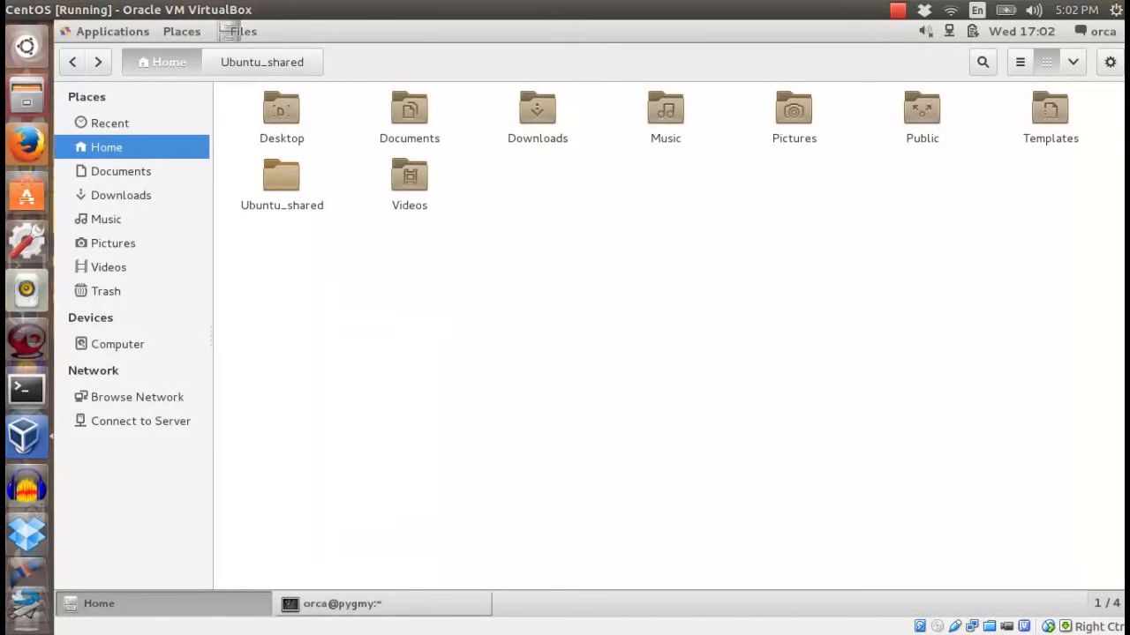
Step: Enter ~/Ubuntu_shared in the guest file manager and bring up the test file in gedit
{"action": "left_click", "coordinate": [283, 182]}
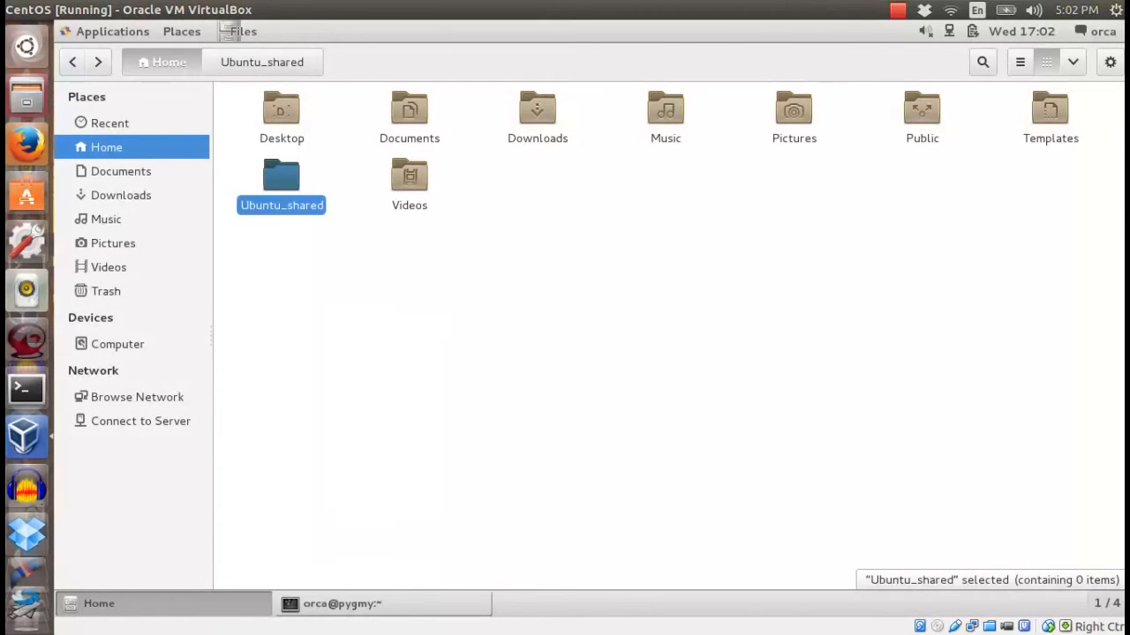
{"action": "double_click", "coordinate": [280, 174]}
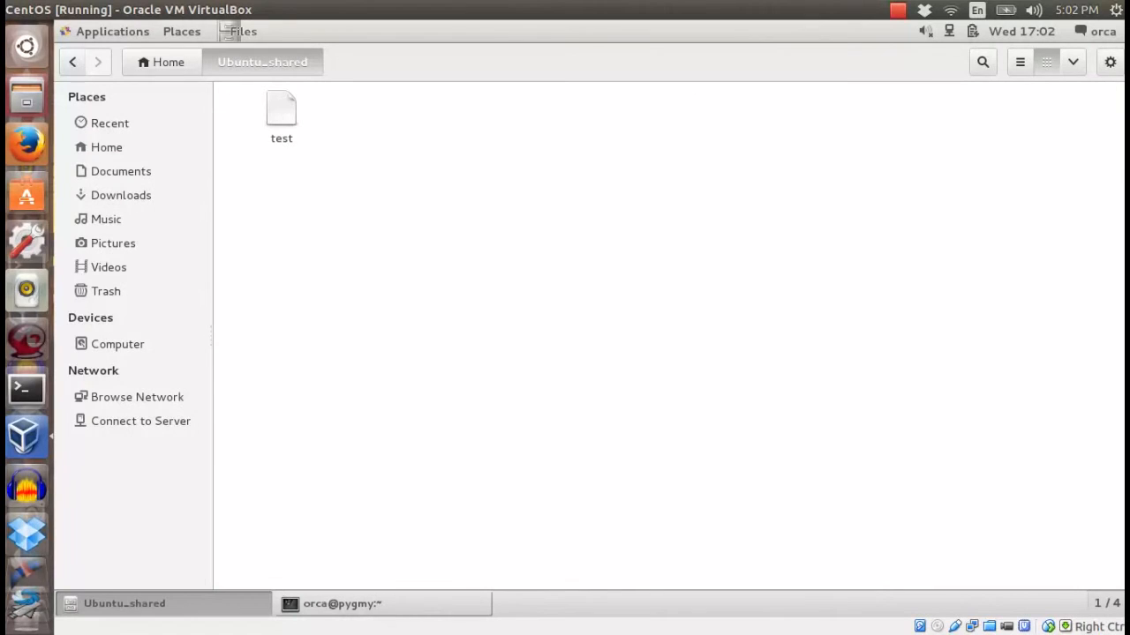
{"action": "left_click", "coordinate": [281, 110]}
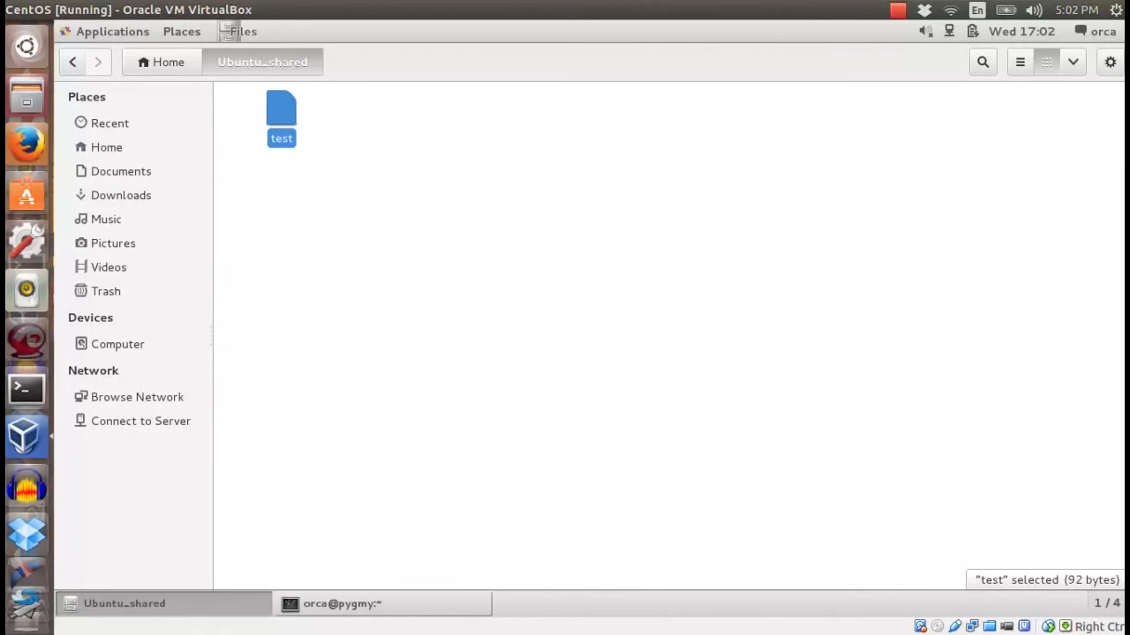
{"action": "double_click", "coordinate": [281, 114]}
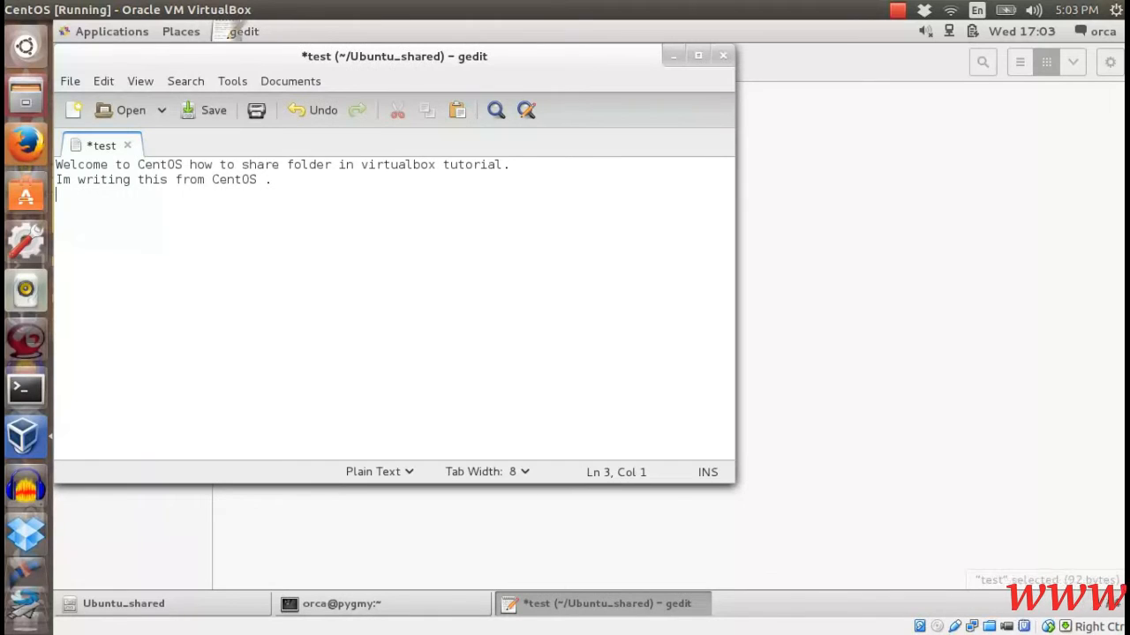
Step: Add the line 'Im writing this from ~/Ubuntu_shared:)' to the test file and save it
{"action": "type", "text": "Im writing this from"}
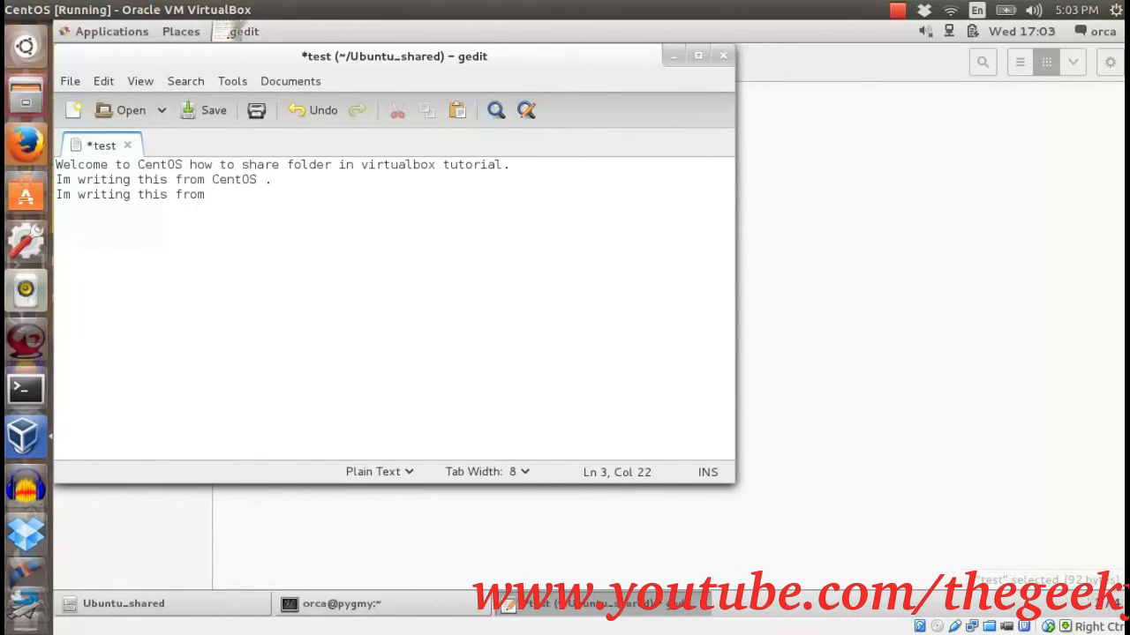
{"action": "type", "text": "~/"}
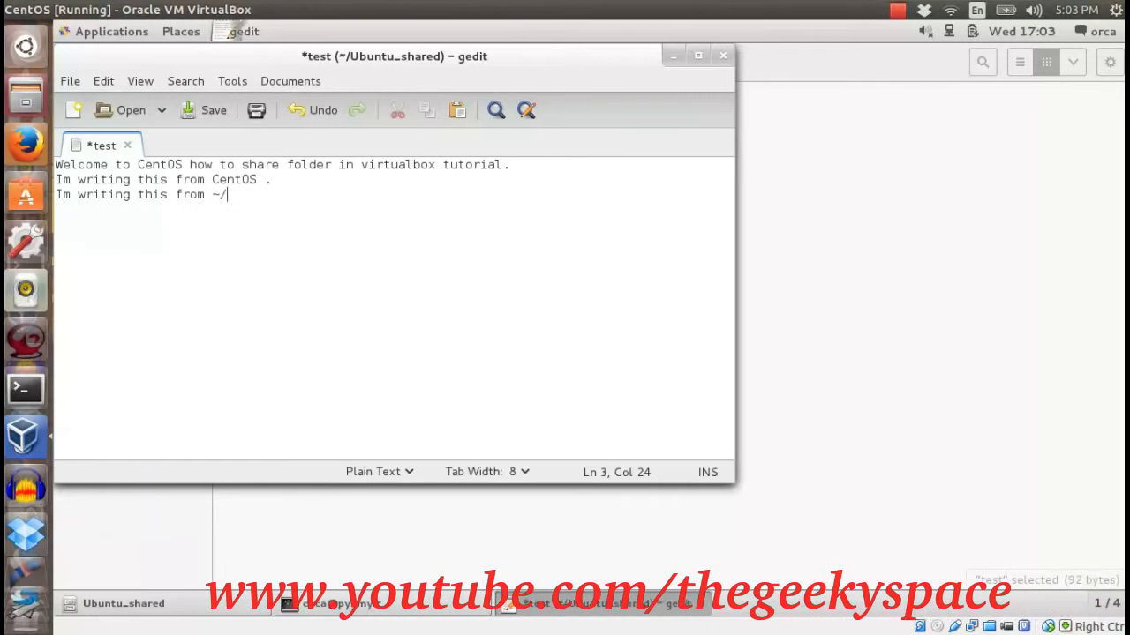
{"action": "type", "text": "Ubuntu"}
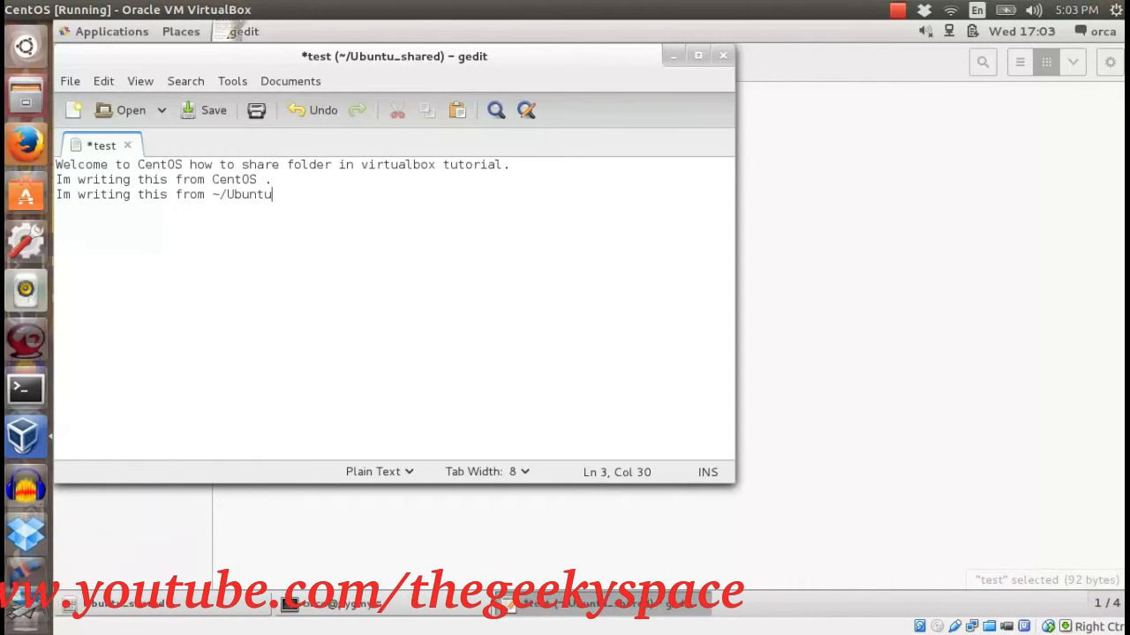
{"action": "type", "text": "_shared"}
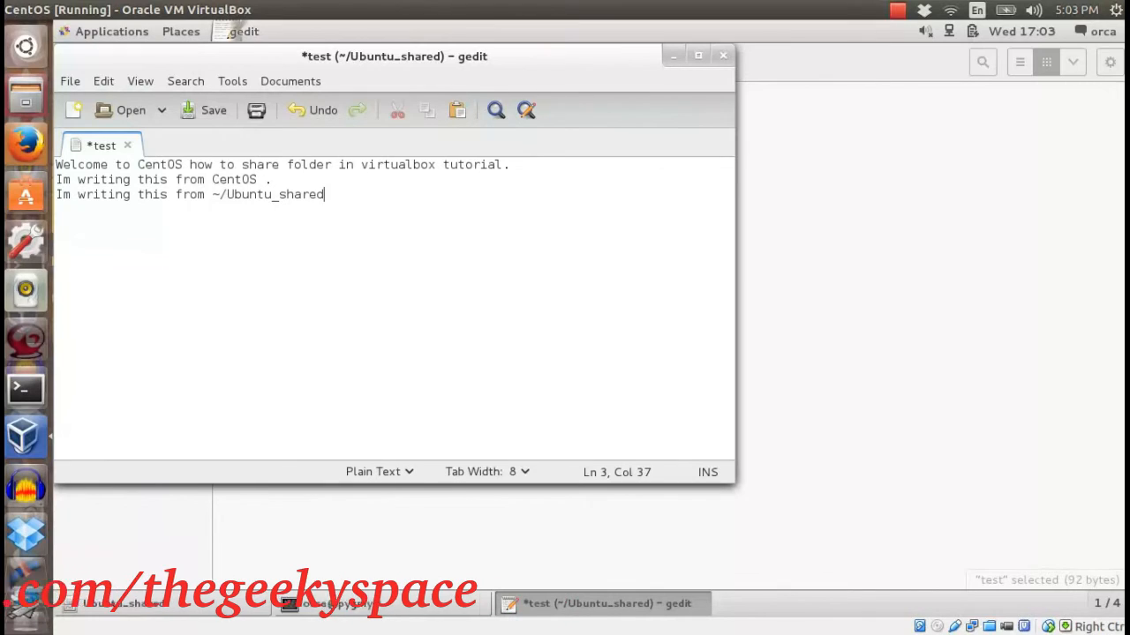
{"action": "type", "text": ":)"}
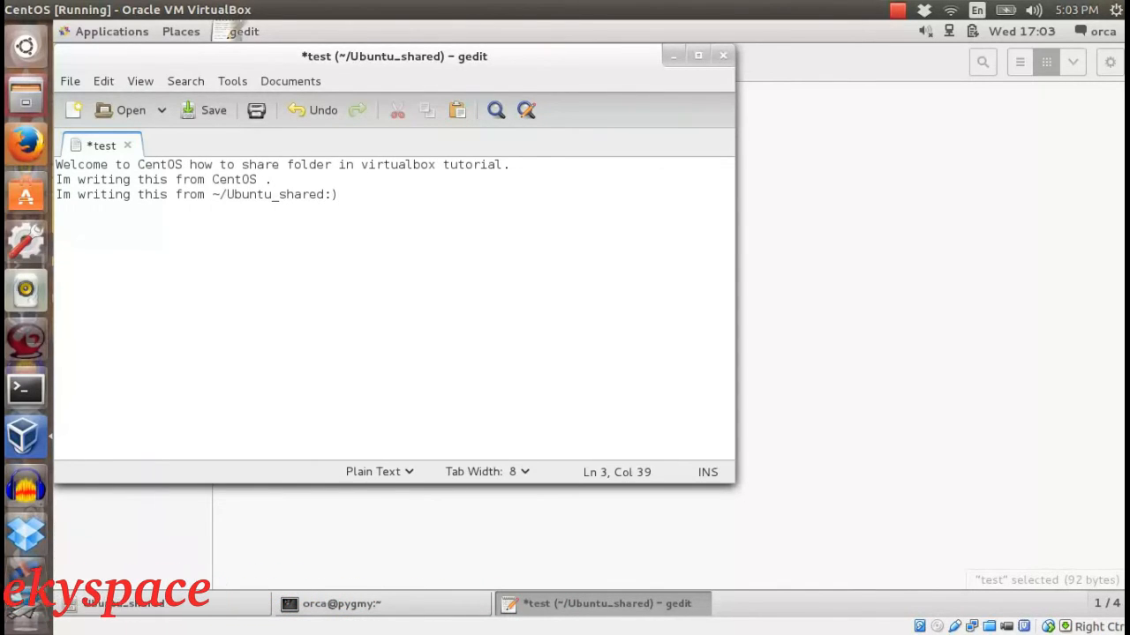
{"action": "mouse_move", "coordinate": [214, 109]}
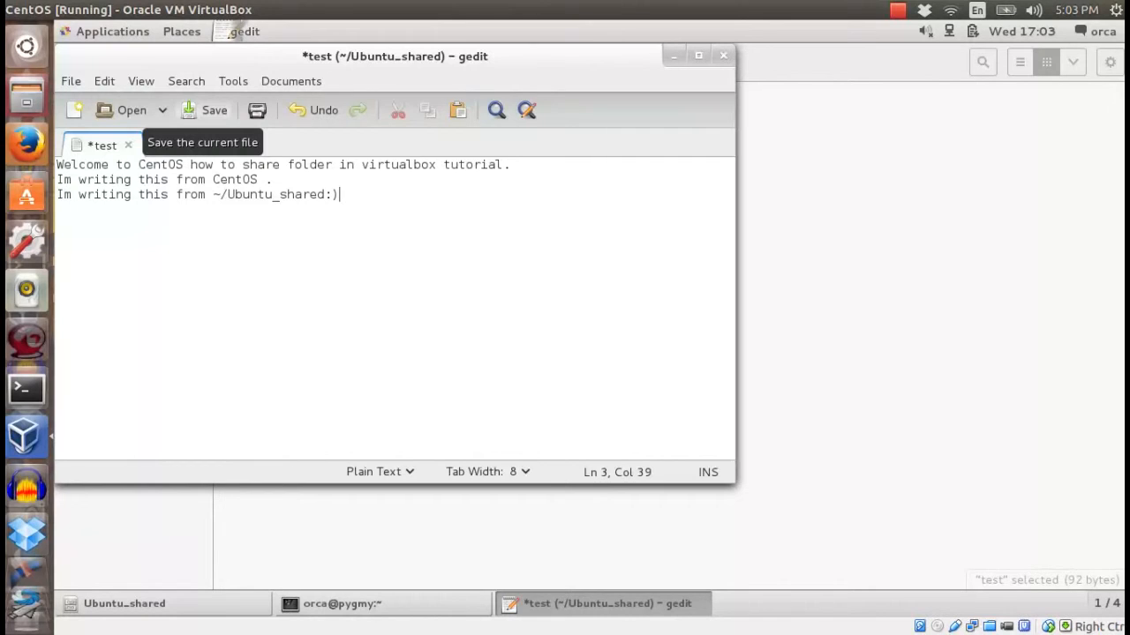
{"action": "left_click", "coordinate": [213, 110]}
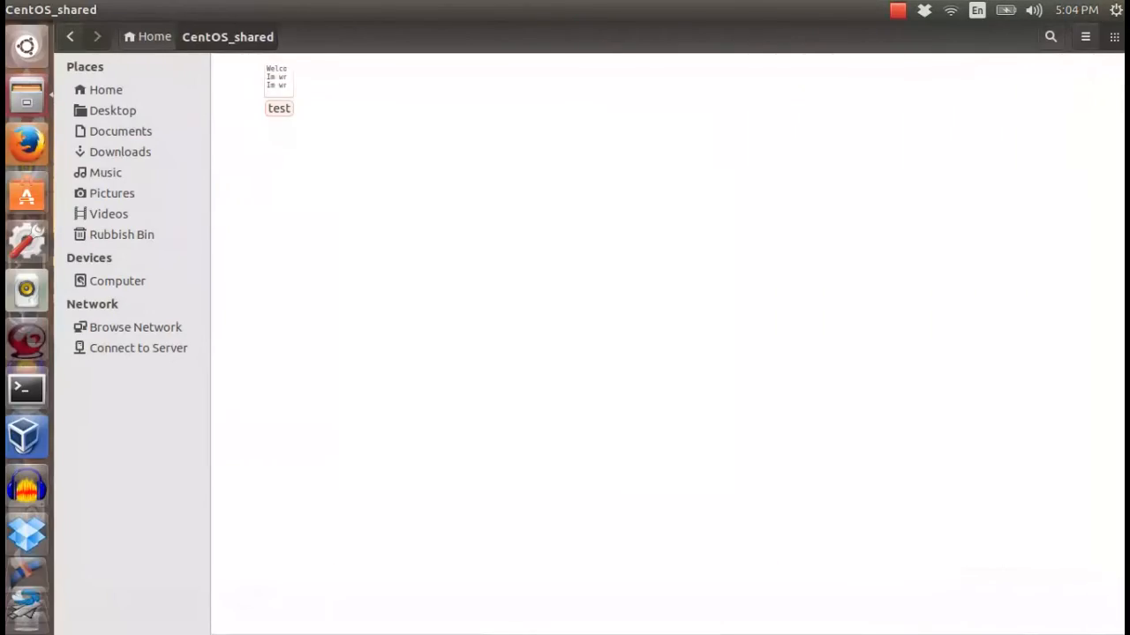
Step: View the test file in the host's CentOS_shared and highlight the line written from the guest
{"action": "double_click", "coordinate": [279, 108]}
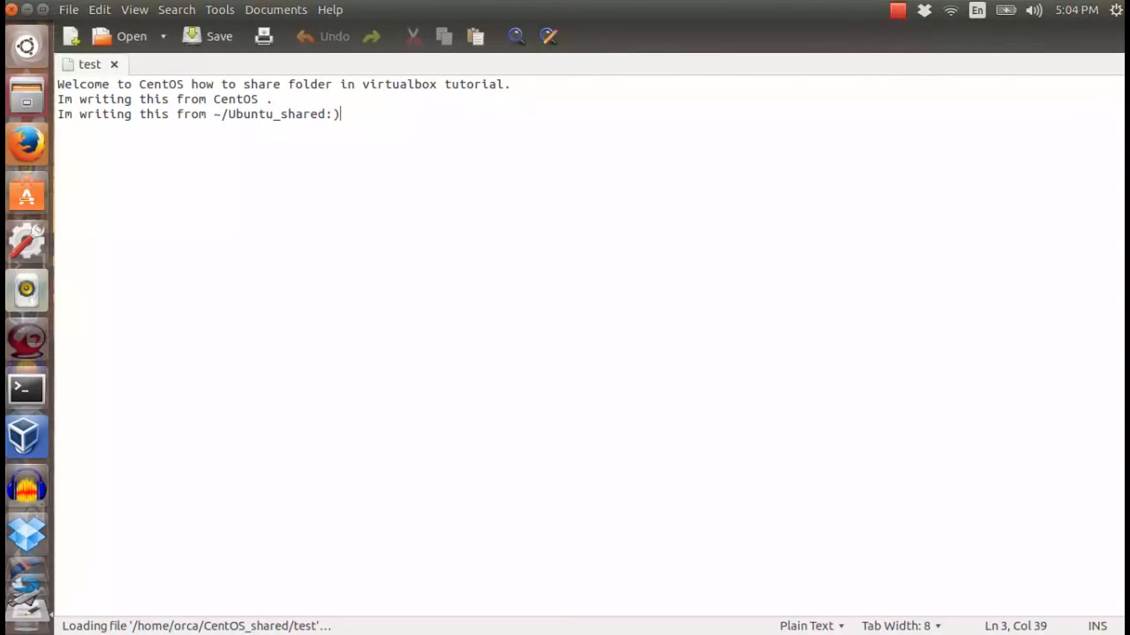
{"action": "triple_click", "coordinate": [197, 113]}
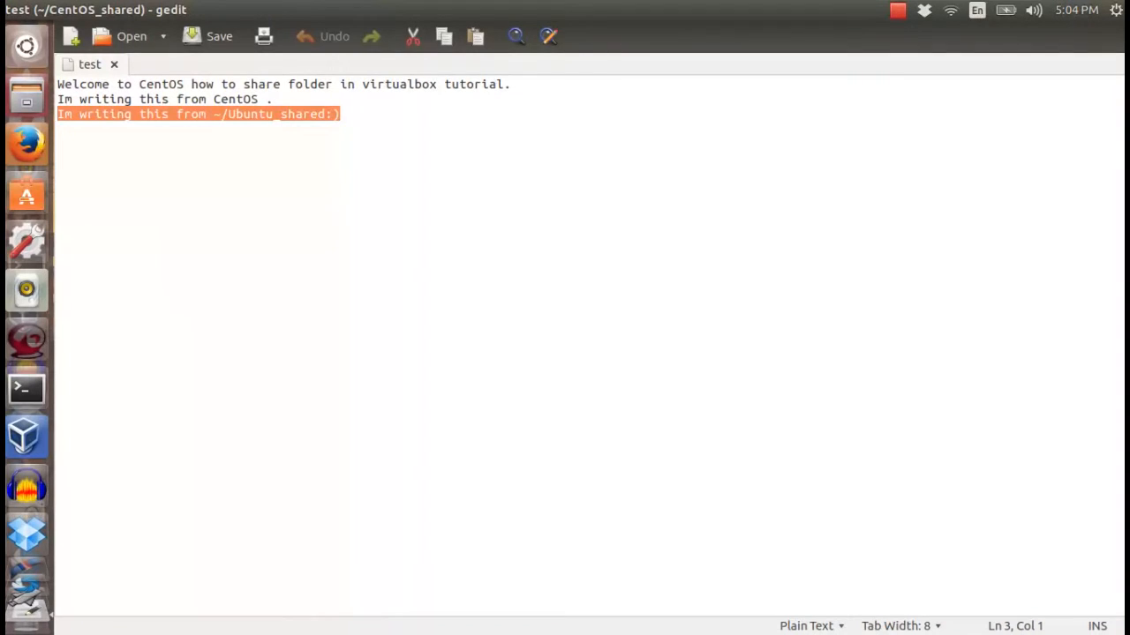